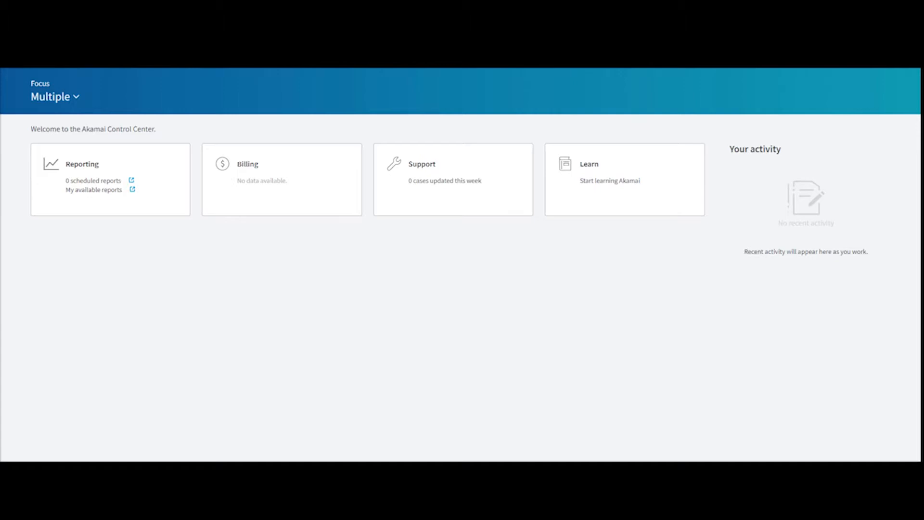
mouse_move(11, 77)
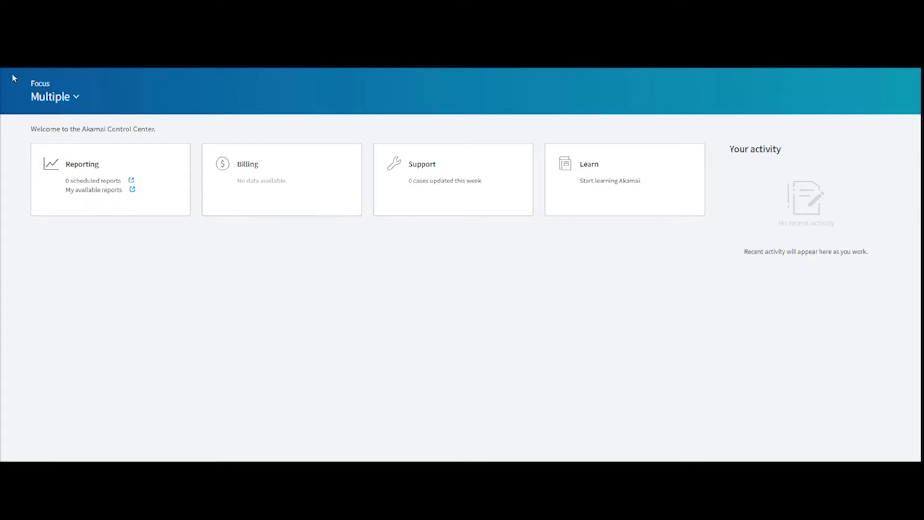
Show the Your services menu panel from the Control Center home page.
left_click(53, 97)
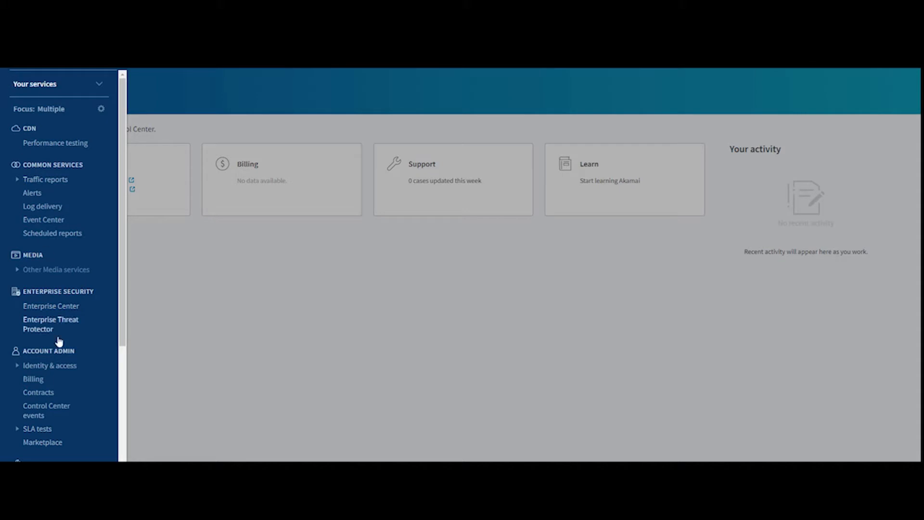
mouse_move(52, 324)
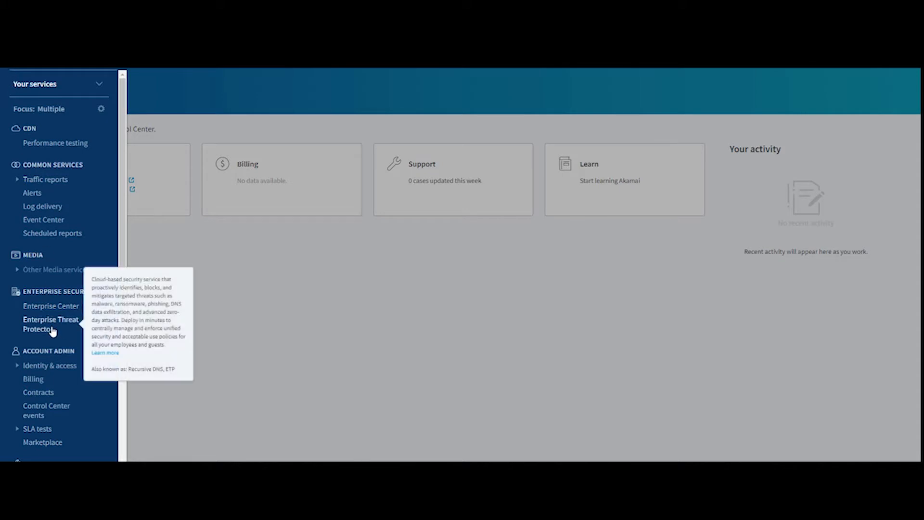
mouse_move(49, 316)
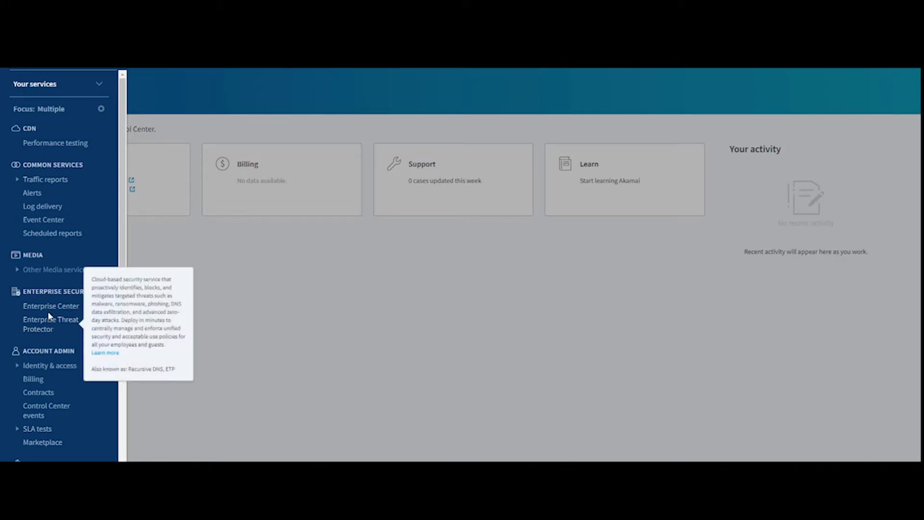
mouse_move(51, 306)
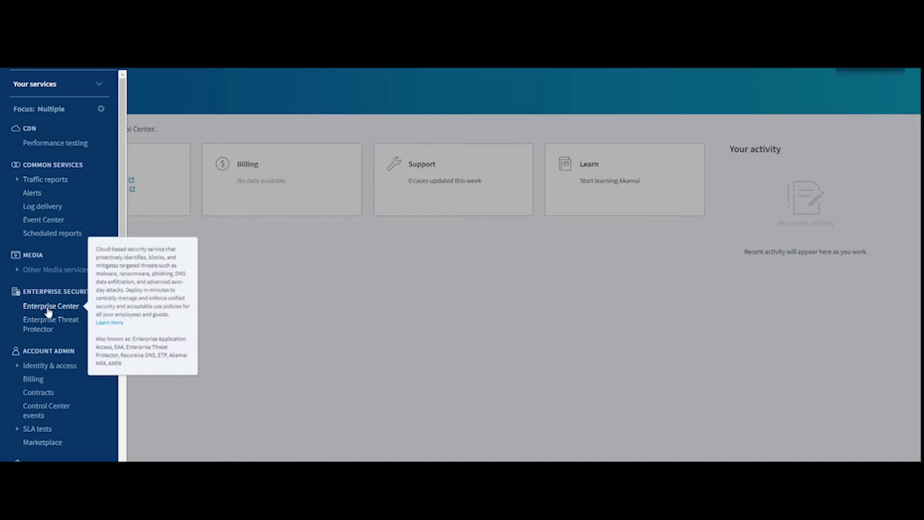
Enter Enterprise Center under Enterprise Security and view the dashboard's date-range picker.
left_click(51, 306)
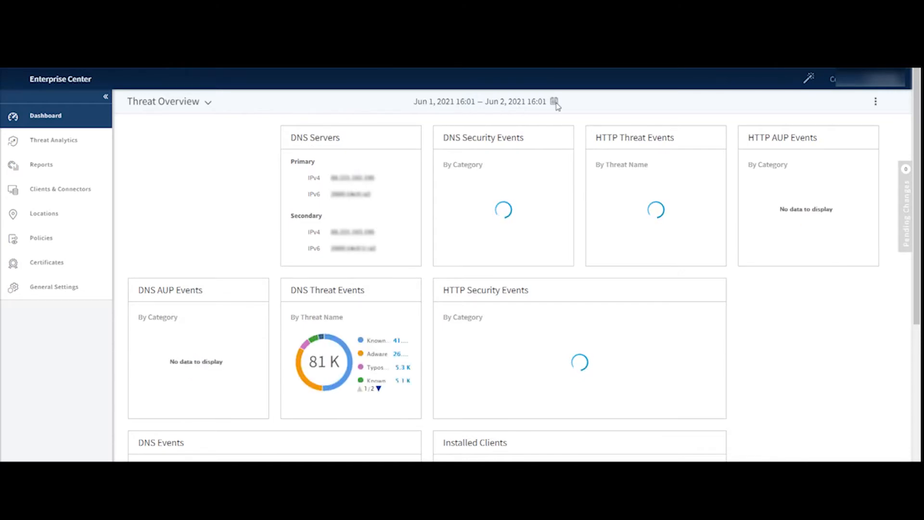
left_click(553, 101)
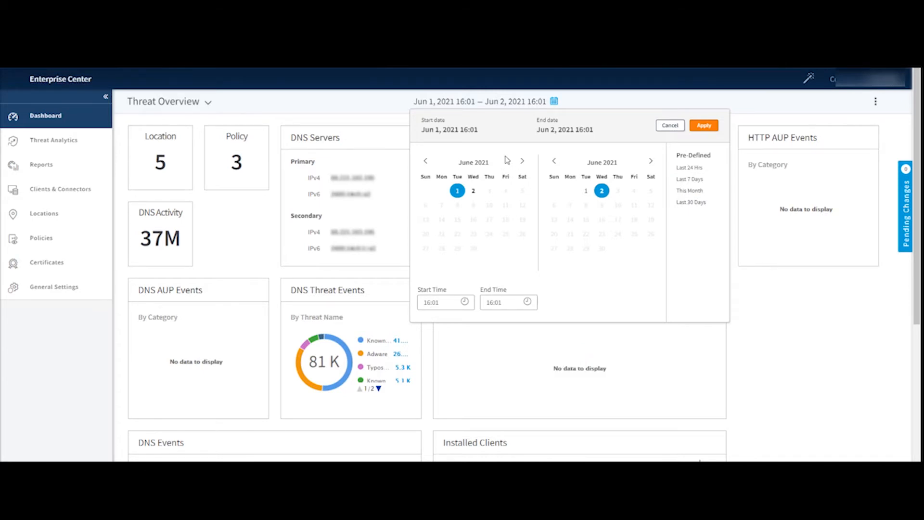
mouse_move(513, 209)
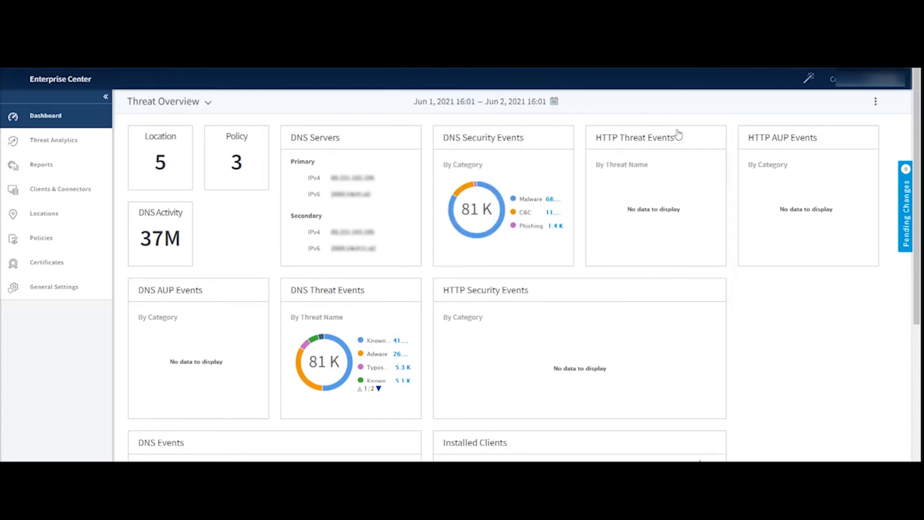
mouse_move(499, 157)
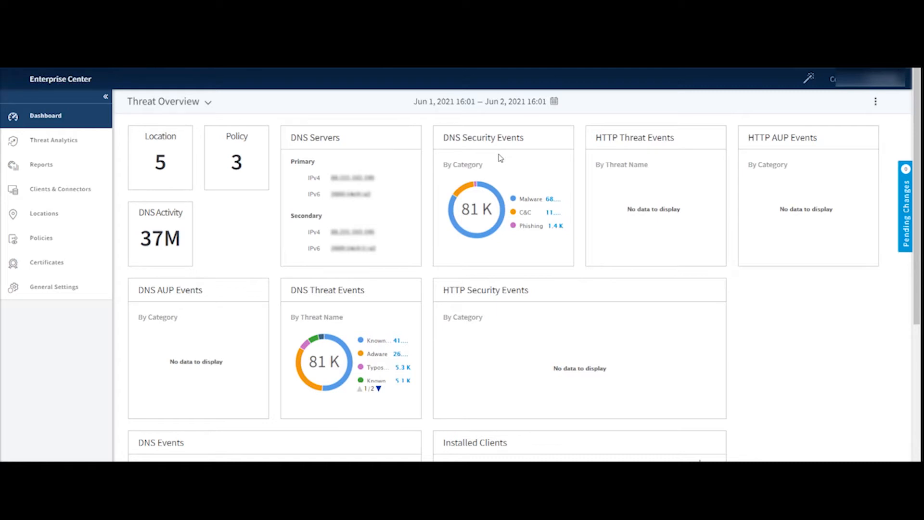
mouse_move(482, 161)
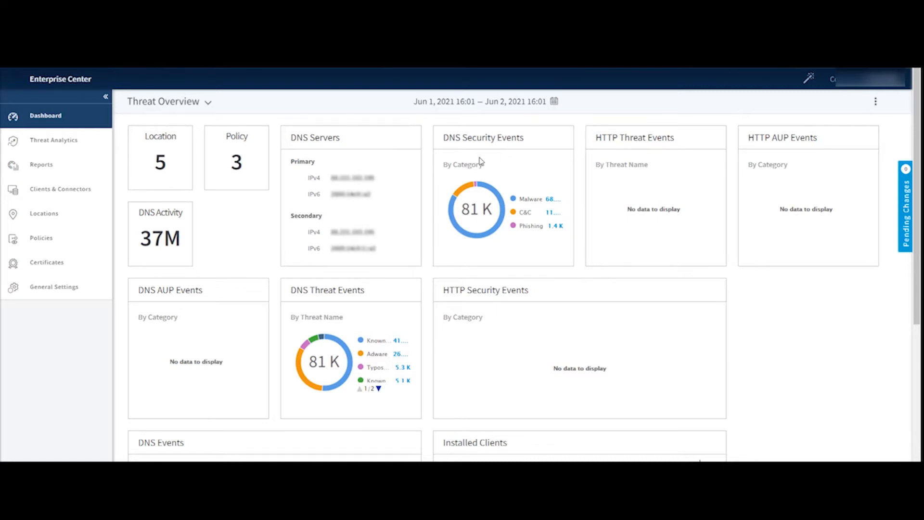
mouse_move(211, 115)
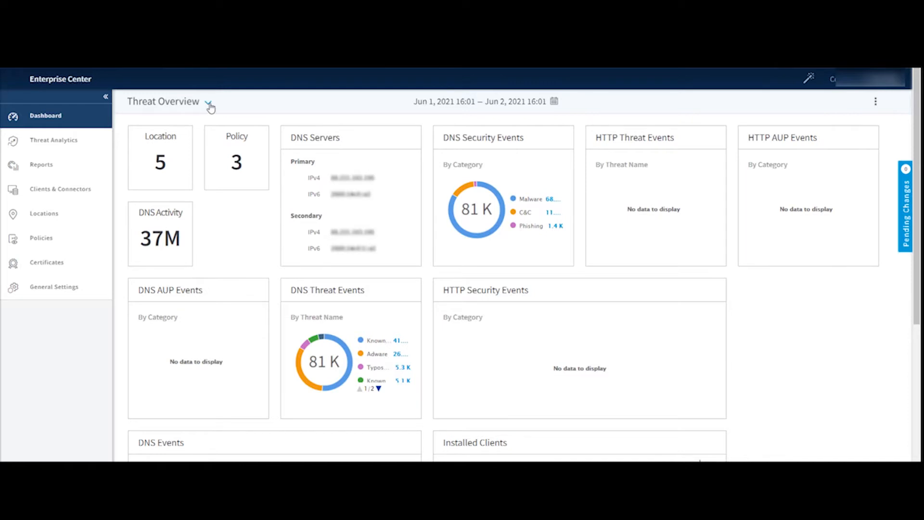
Browse the available dashboards, then show the Clone, Add Dashboard, Download PDF and Copy URL actions.
left_click(208, 101)
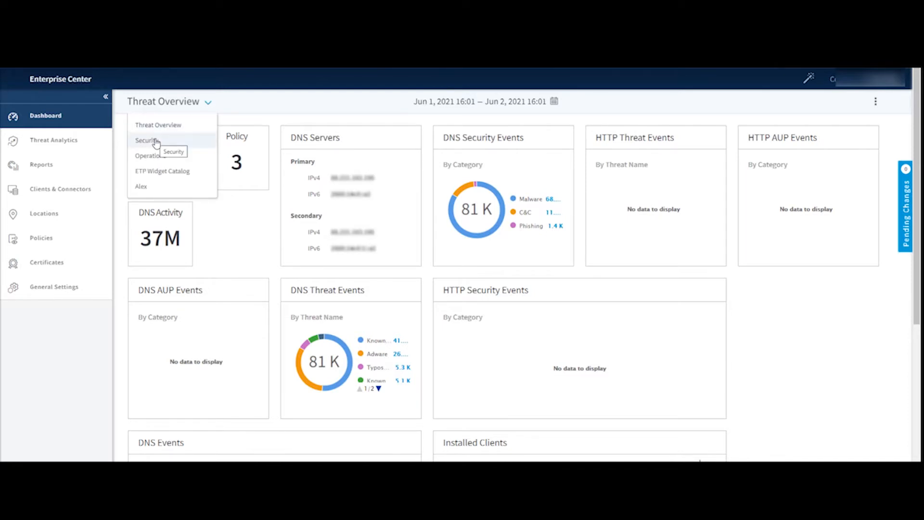
mouse_move(151, 156)
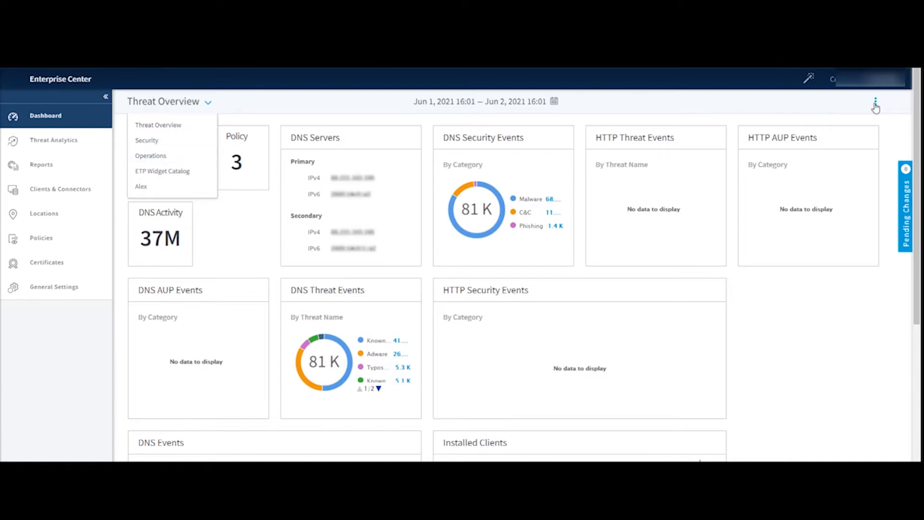
left_click(876, 101)
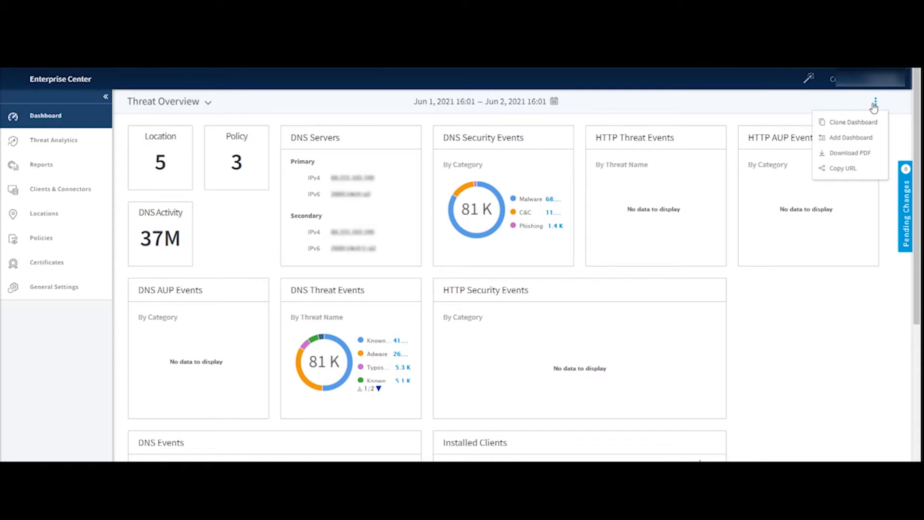
mouse_move(860, 167)
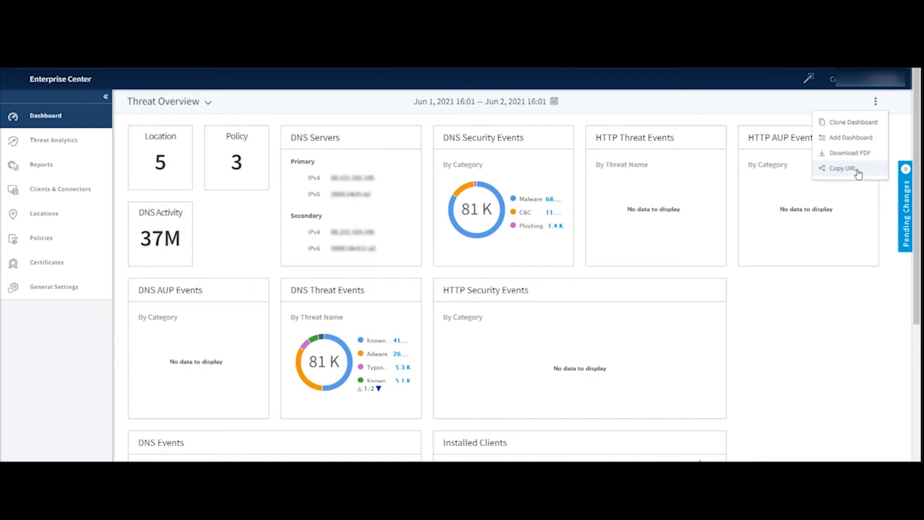
mouse_move(856, 164)
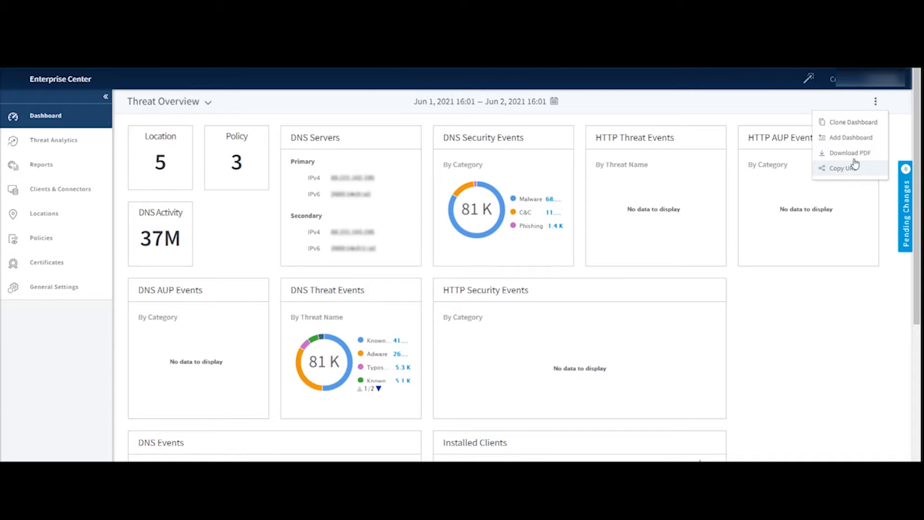
mouse_move(850, 153)
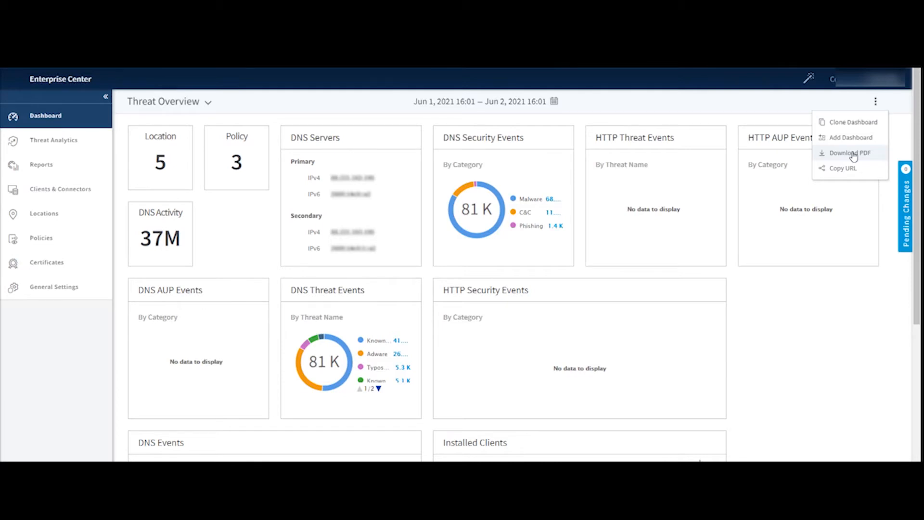
mouse_move(855, 123)
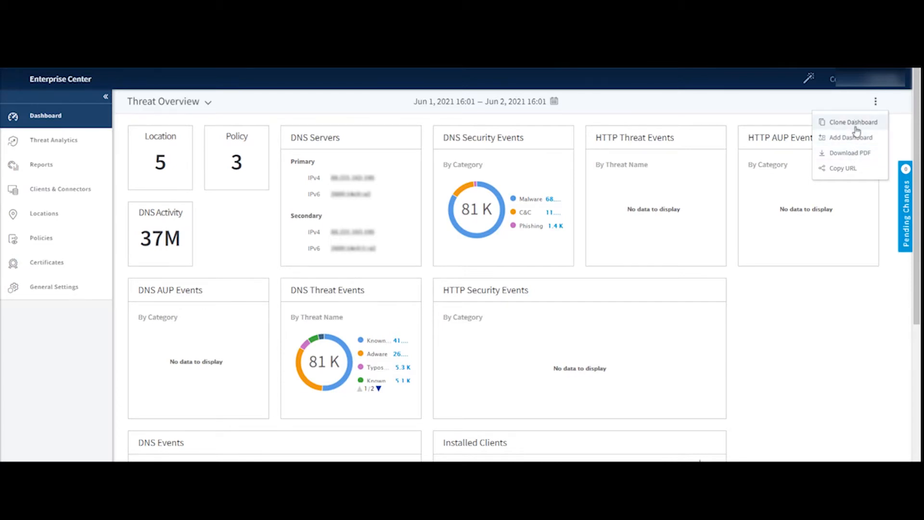
mouse_move(850, 138)
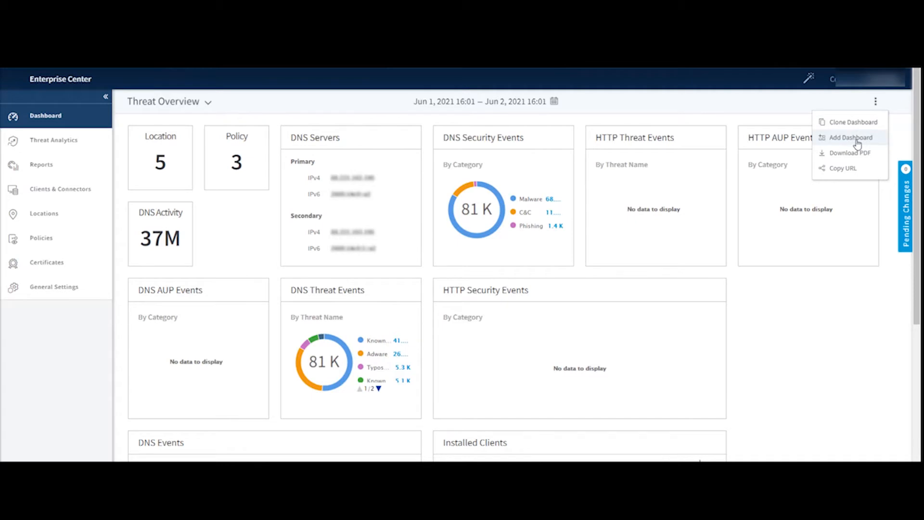
Create an empty dashboard named 'My Dashboard' and start its Create Widget form.
left_click(850, 138)
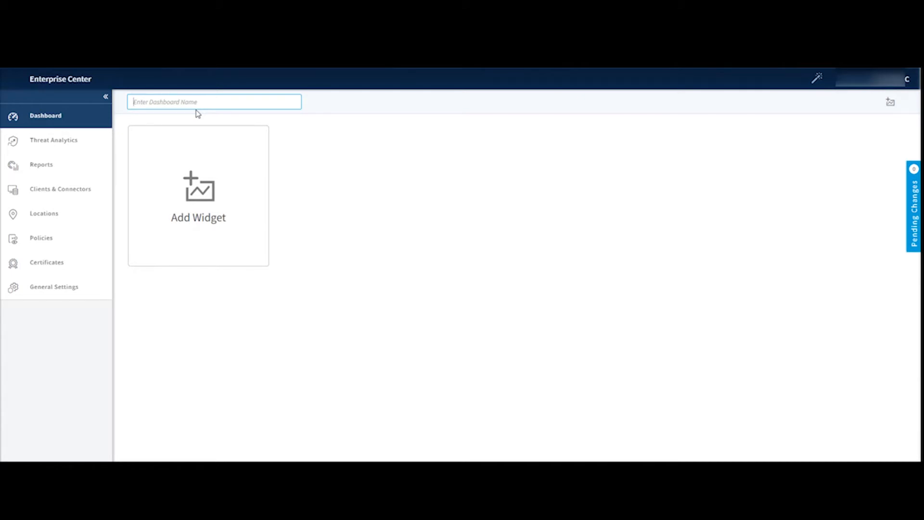
type("My D")
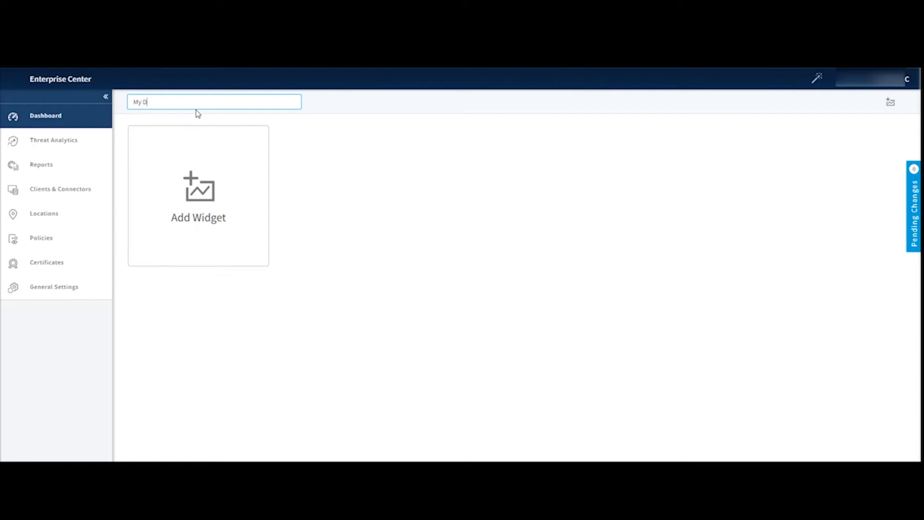
type("ashboard")
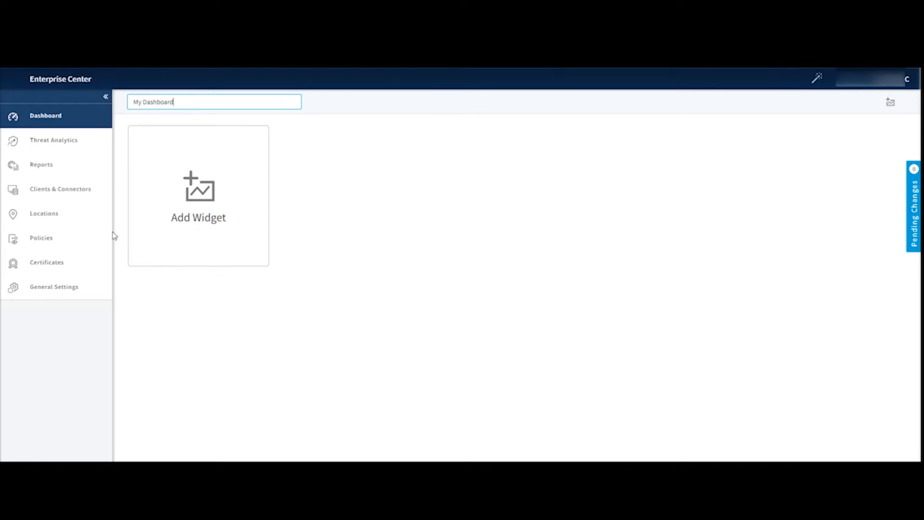
left_click(198, 194)
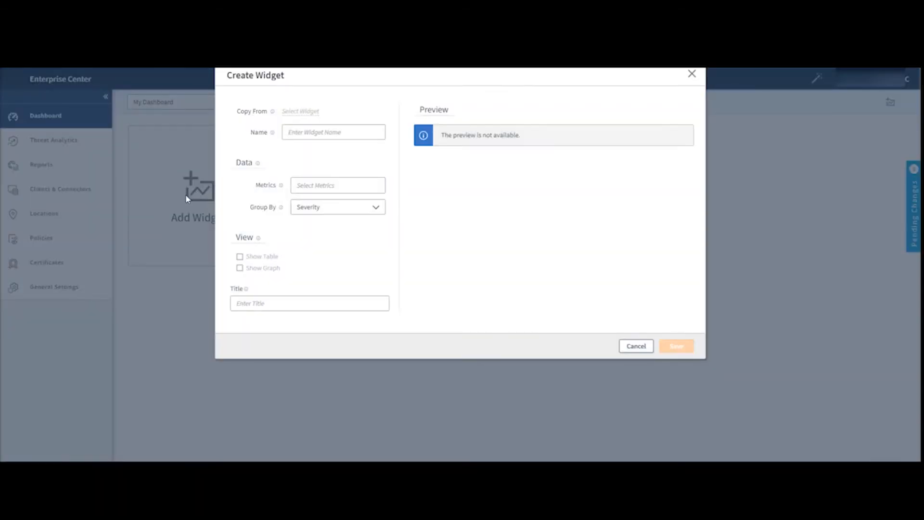
Configure the widget to report DNS Events grouped by Category.
left_click(337, 185)
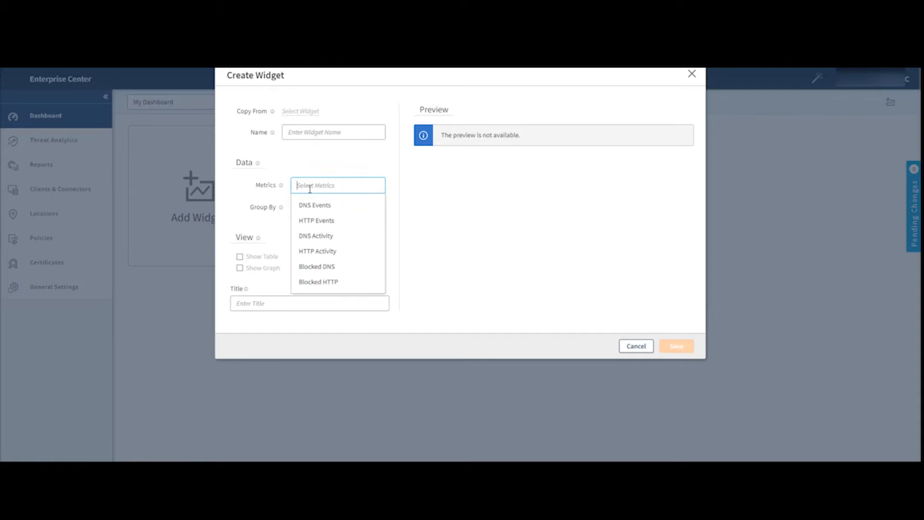
left_click(314, 204)
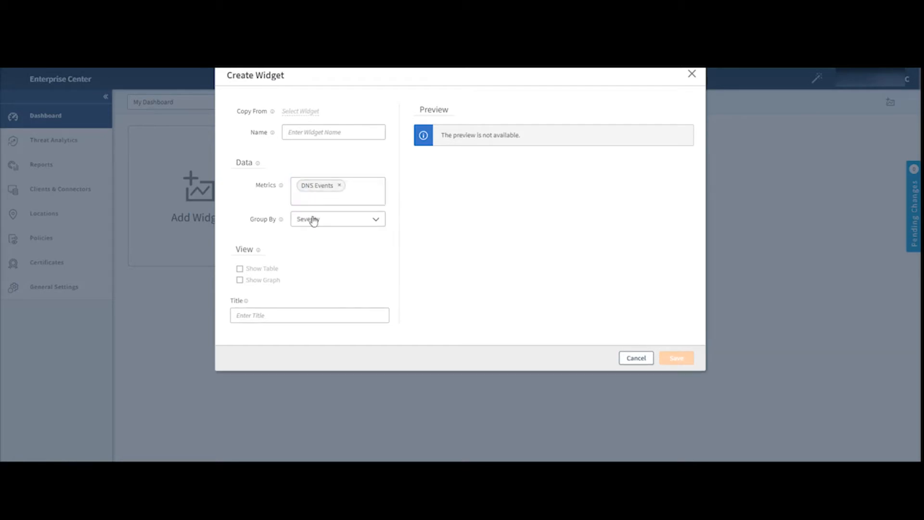
left_click(336, 218)
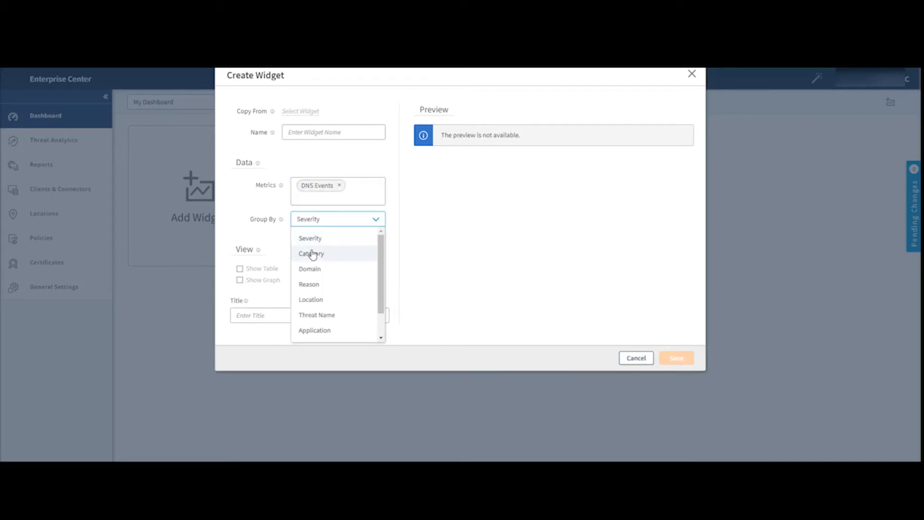
left_click(311, 253)
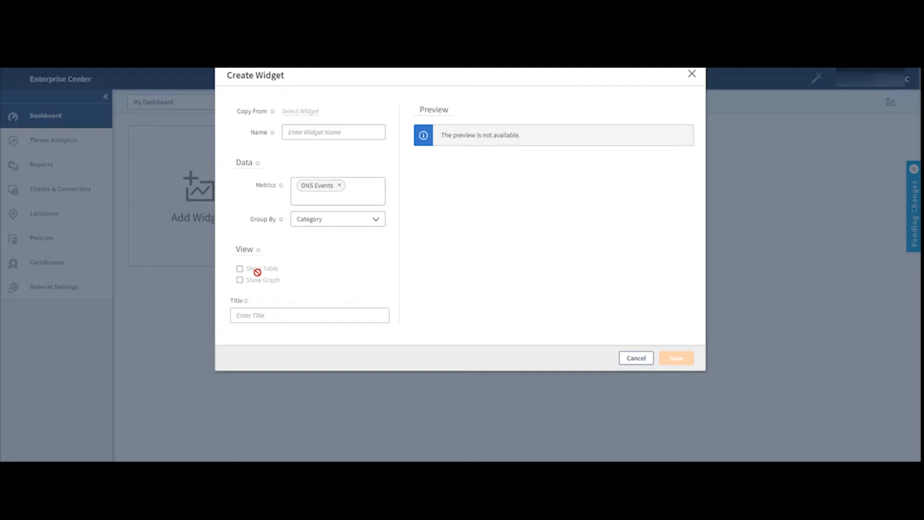
Name the widget 'test' with Show Table enabled, then cancel it unsaved.
left_click(334, 132)
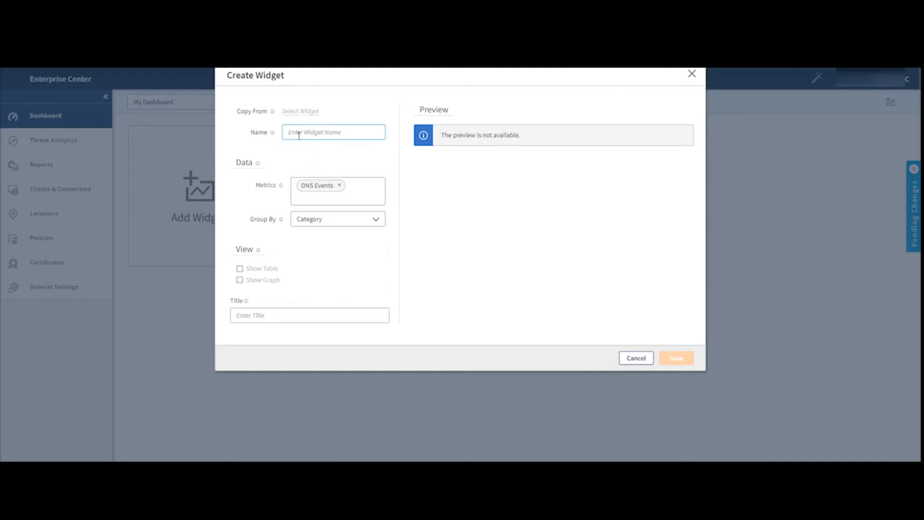
type("test")
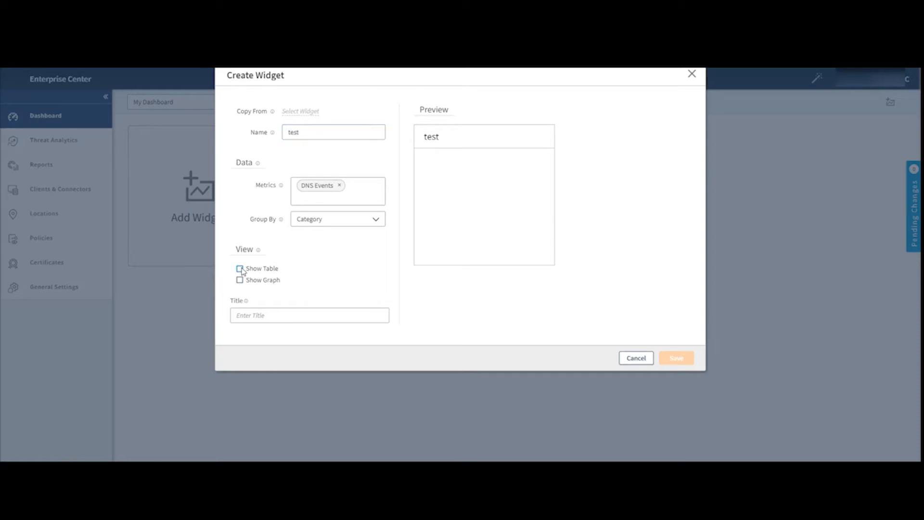
left_click(240, 269)
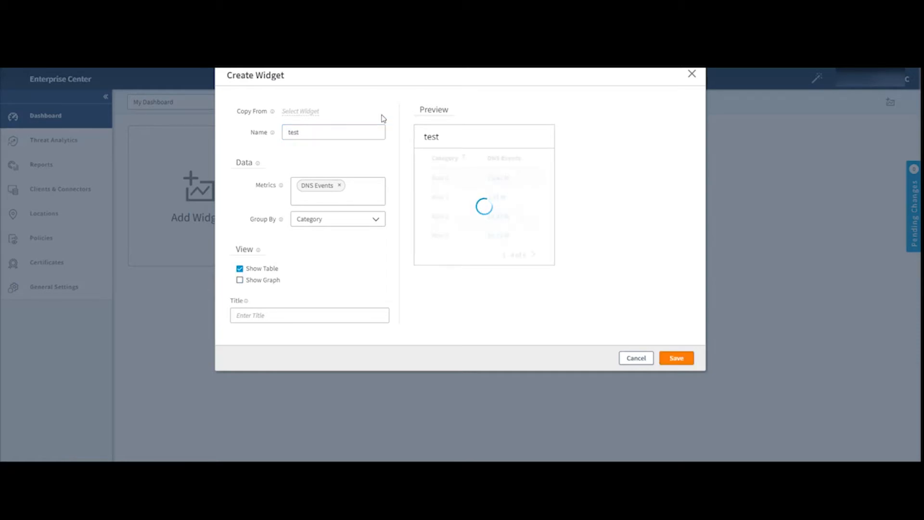
mouse_move(254, 250)
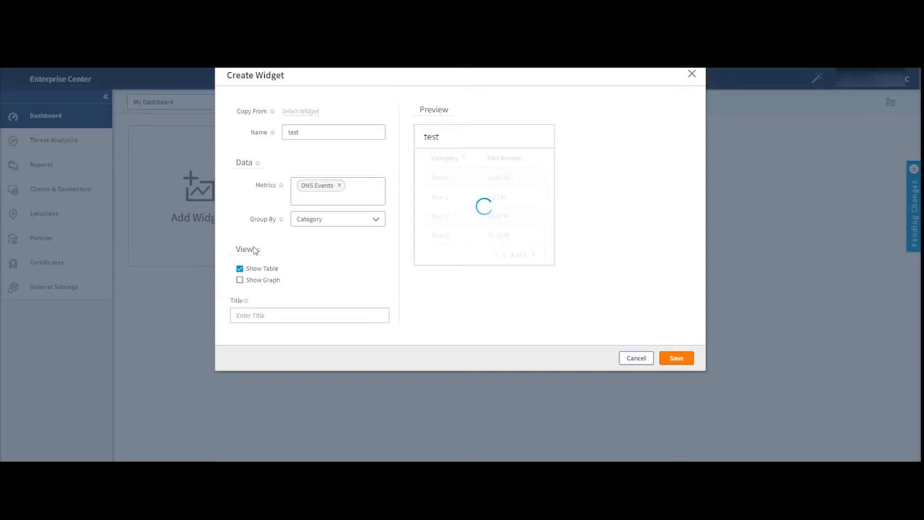
mouse_move(515, 272)
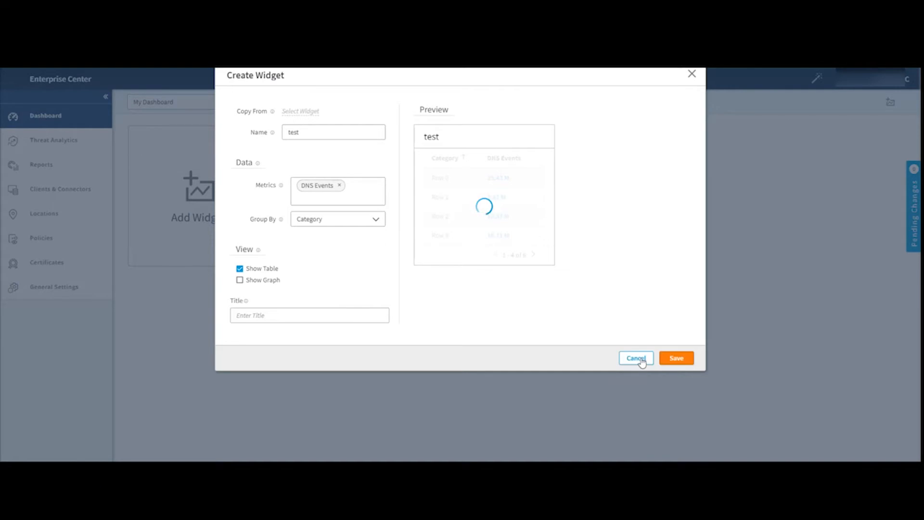
left_click(636, 358)
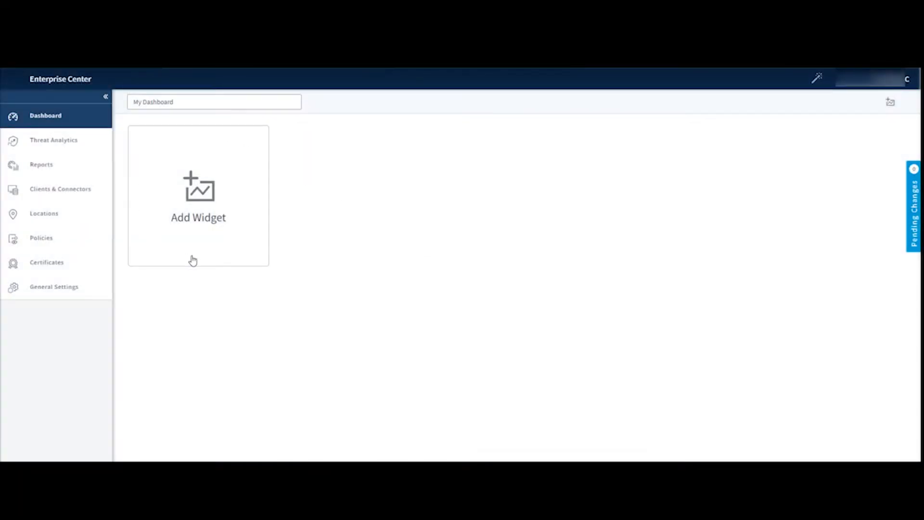
mouse_move(206, 188)
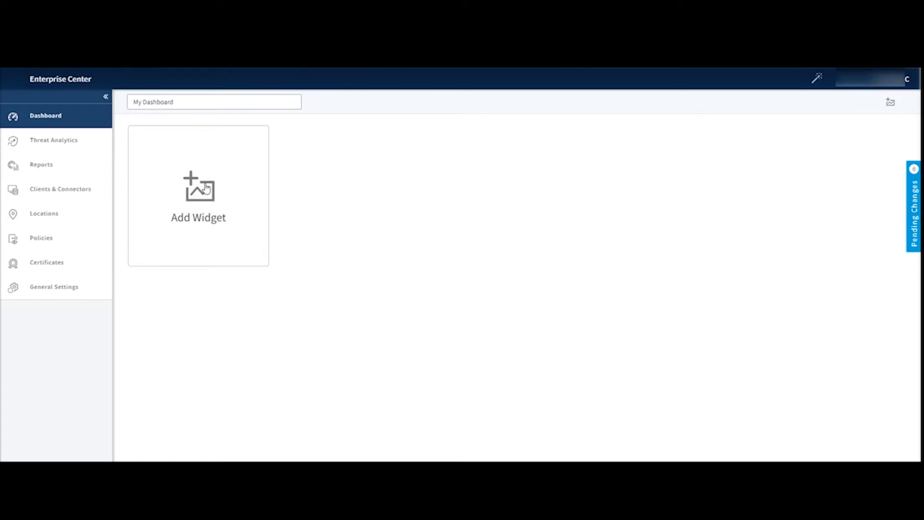
mouse_move(282, 232)
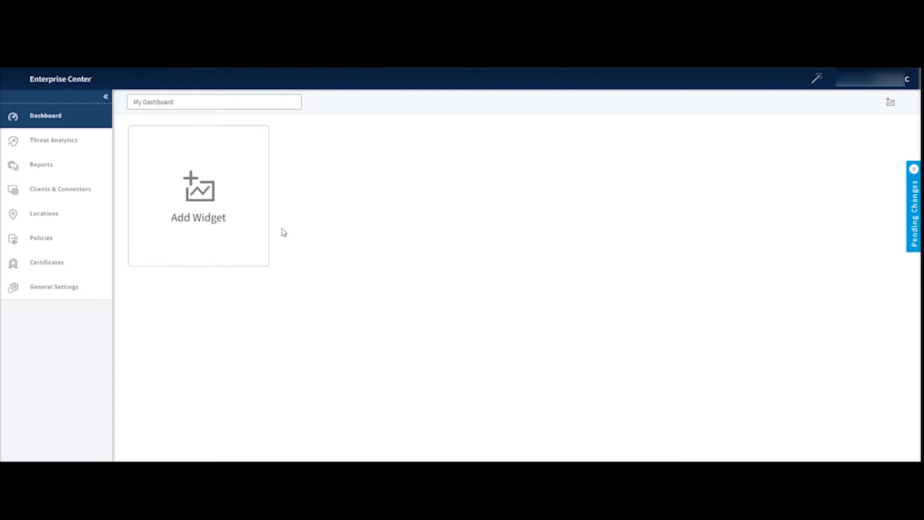
mouse_move(611, 356)
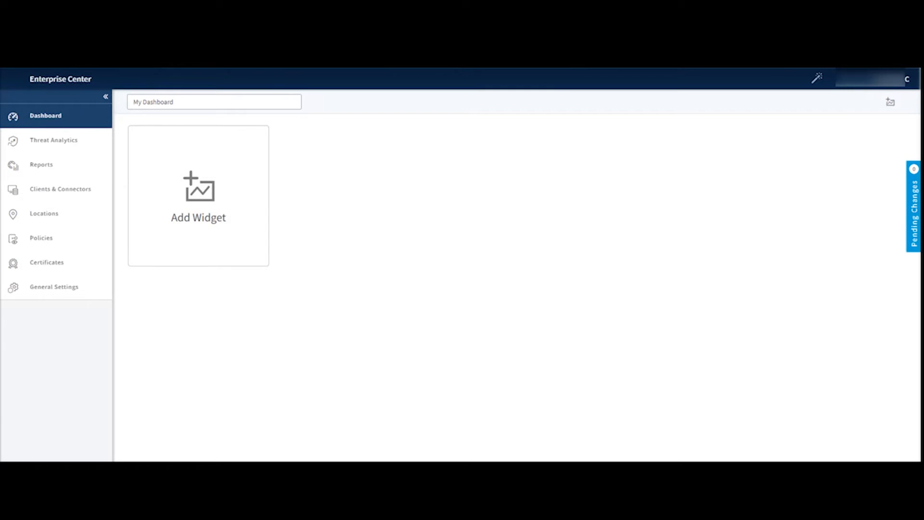
Load the Threat Overview dashboard, collapsing and re-expanding the side navigation.
left_click(198, 196)
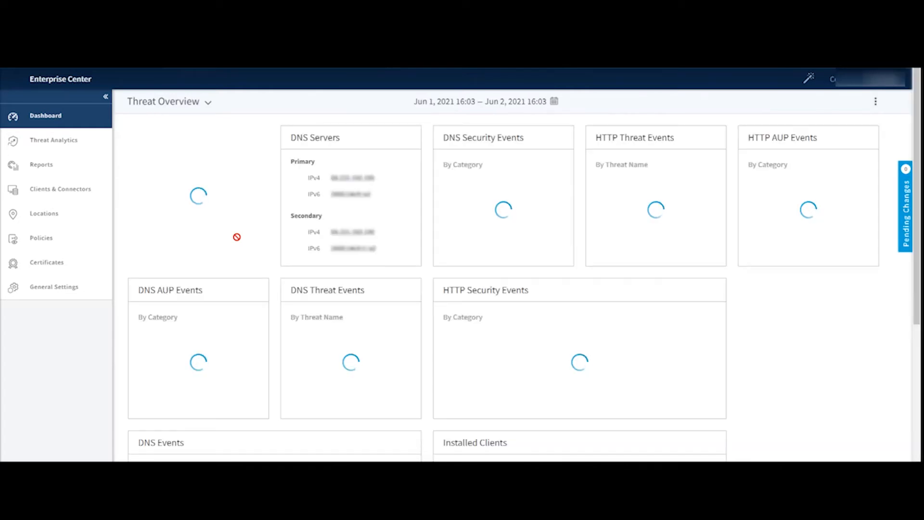
mouse_move(157, 175)
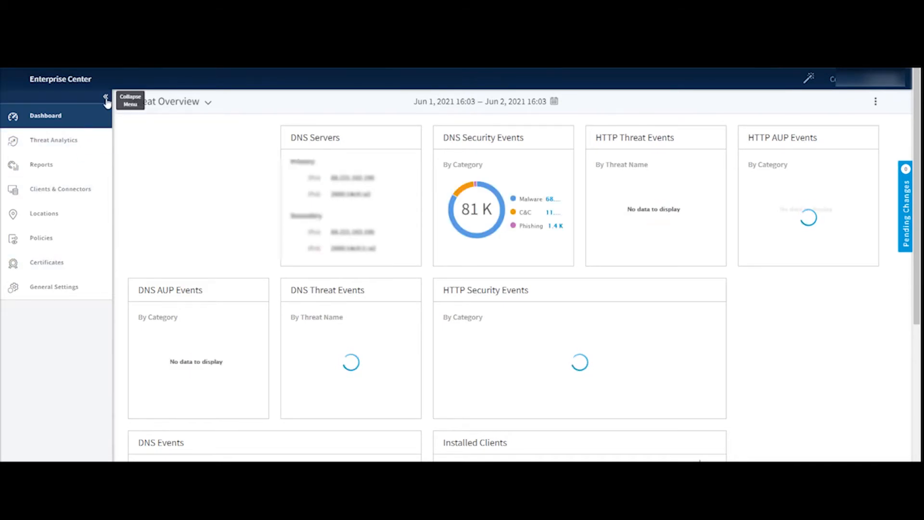
left_click(105, 98)
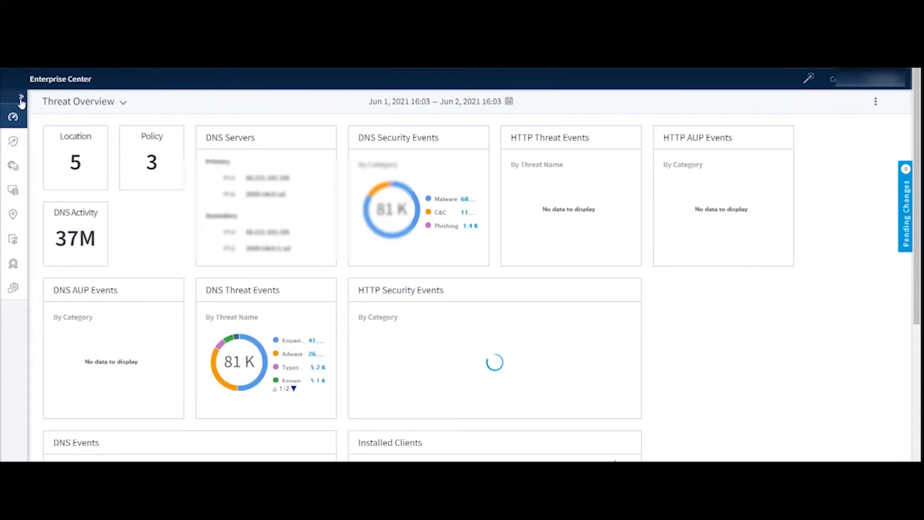
left_click(12, 100)
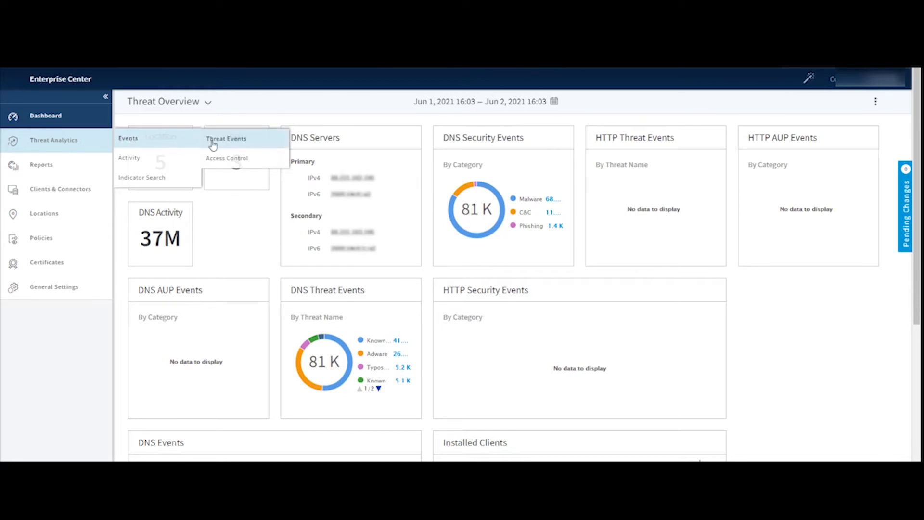
mouse_move(228, 158)
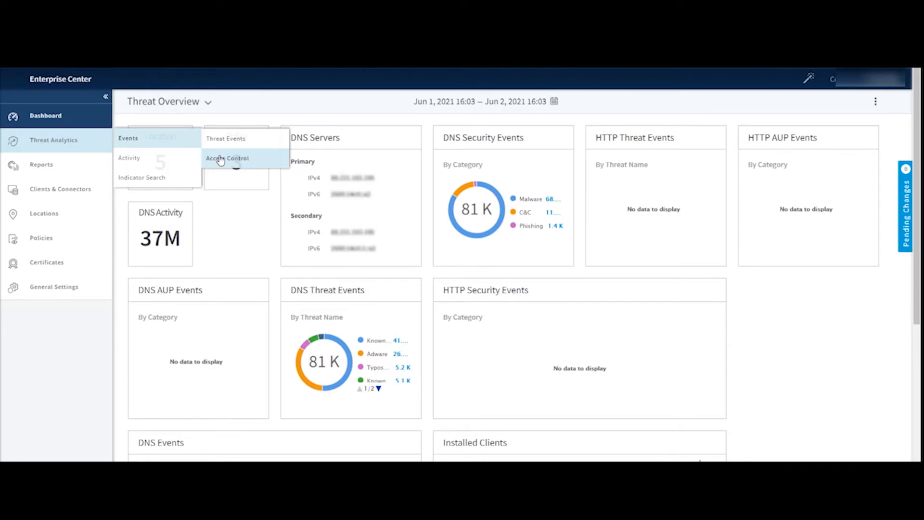
mouse_move(225, 141)
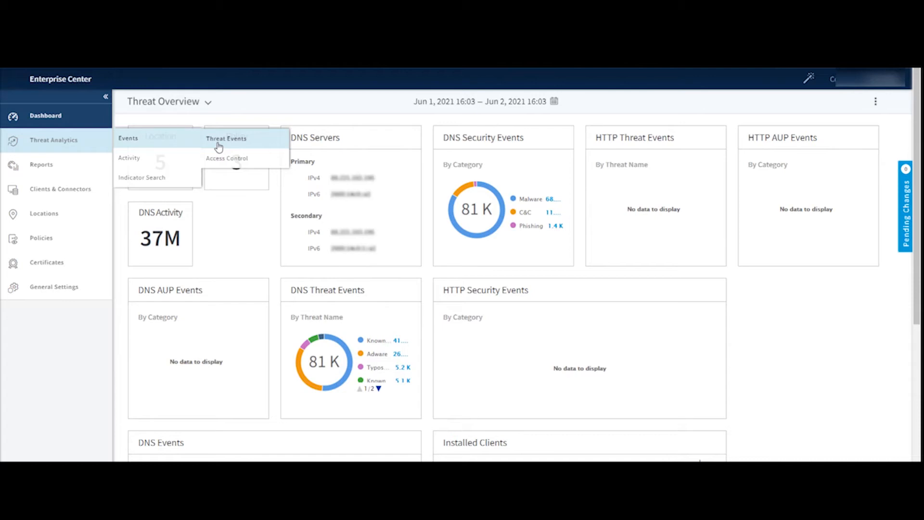
mouse_move(227, 158)
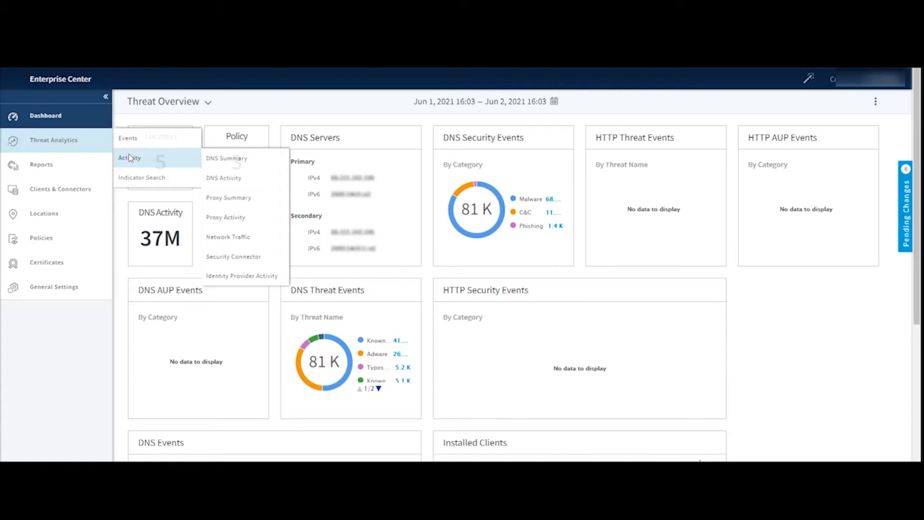
mouse_move(227, 157)
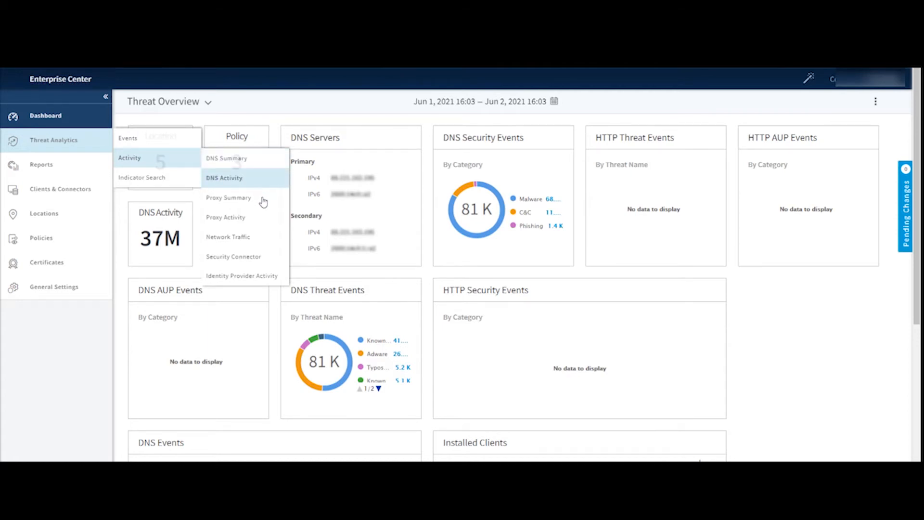
mouse_move(265, 261)
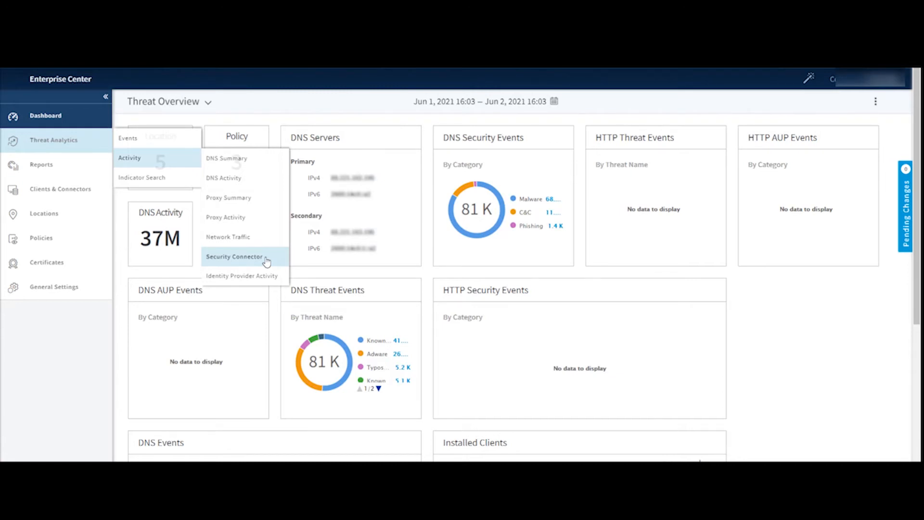
mouse_move(257, 244)
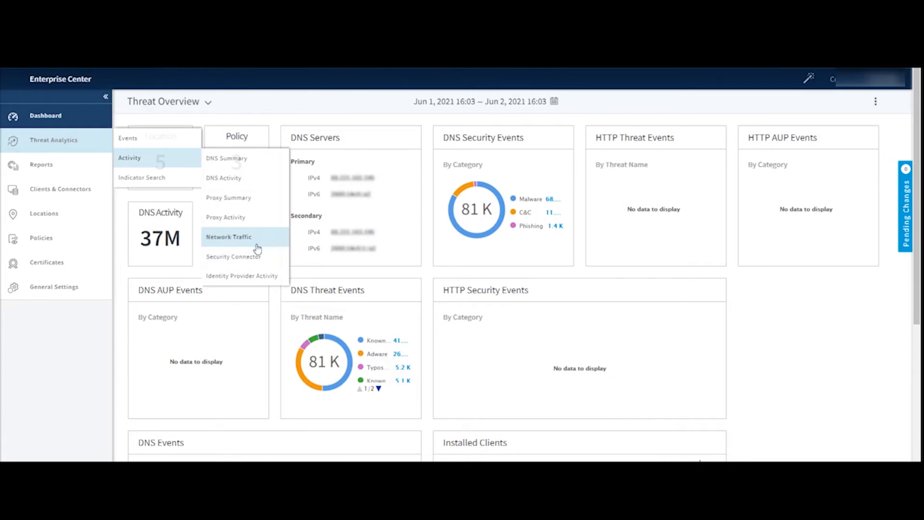
mouse_move(256, 257)
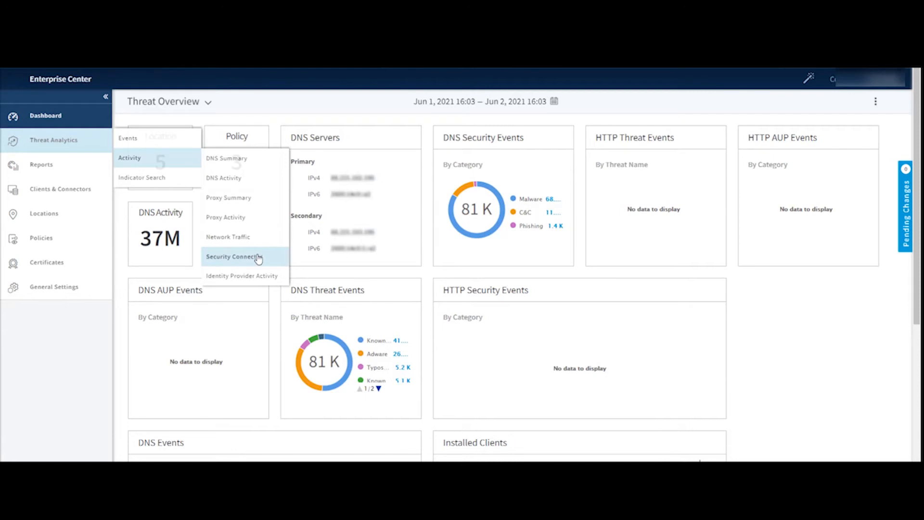
mouse_move(248, 253)
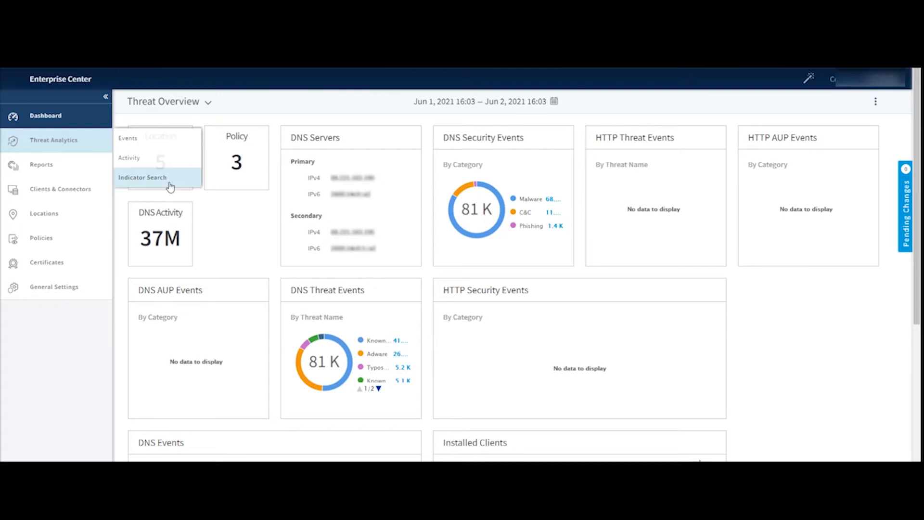
mouse_move(147, 182)
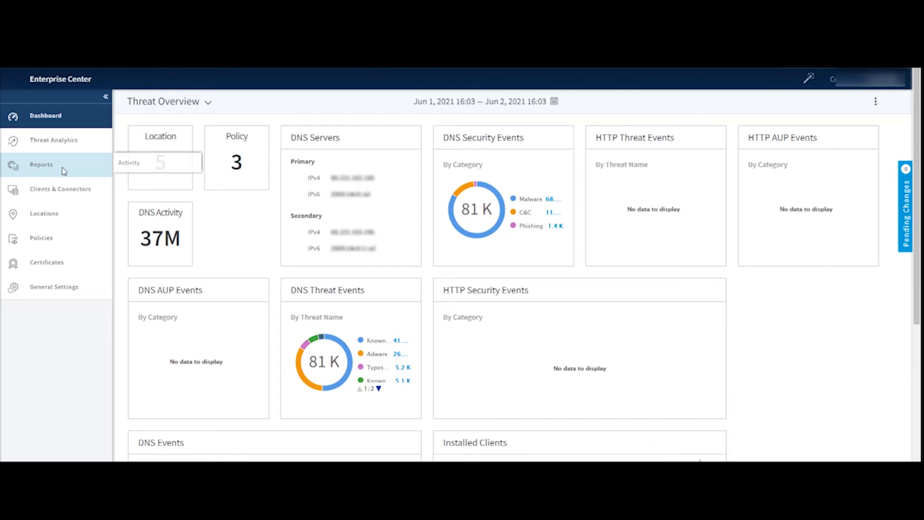
Select Reports in the sidebar to close the Threat Analytics menus over Threat Overview.
left_click(41, 163)
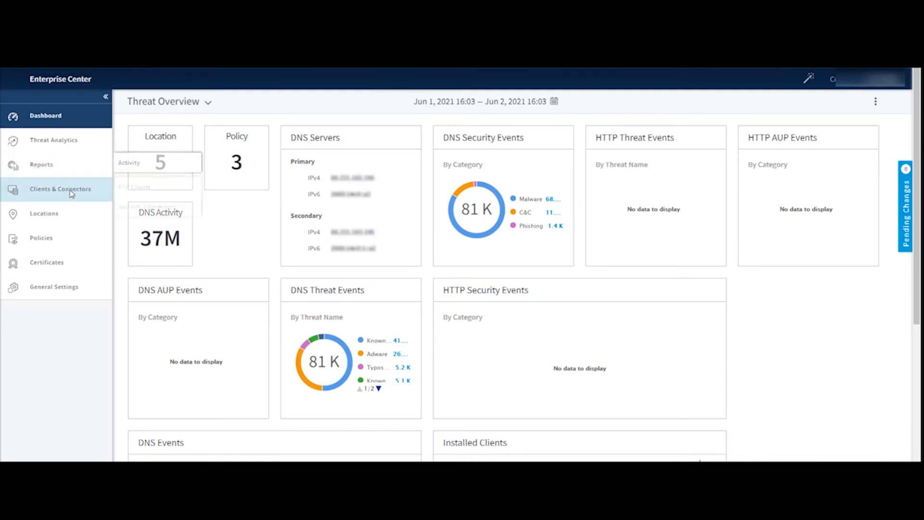
left_click(59, 188)
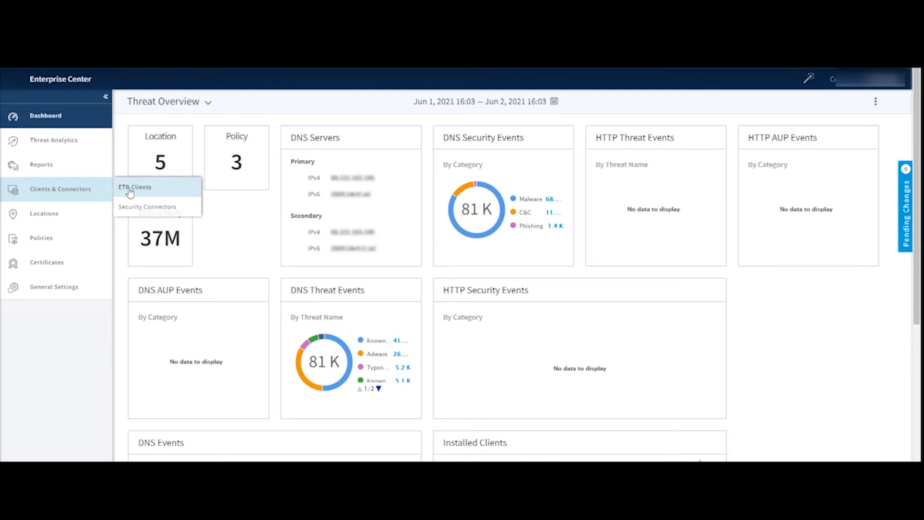
mouse_move(136, 207)
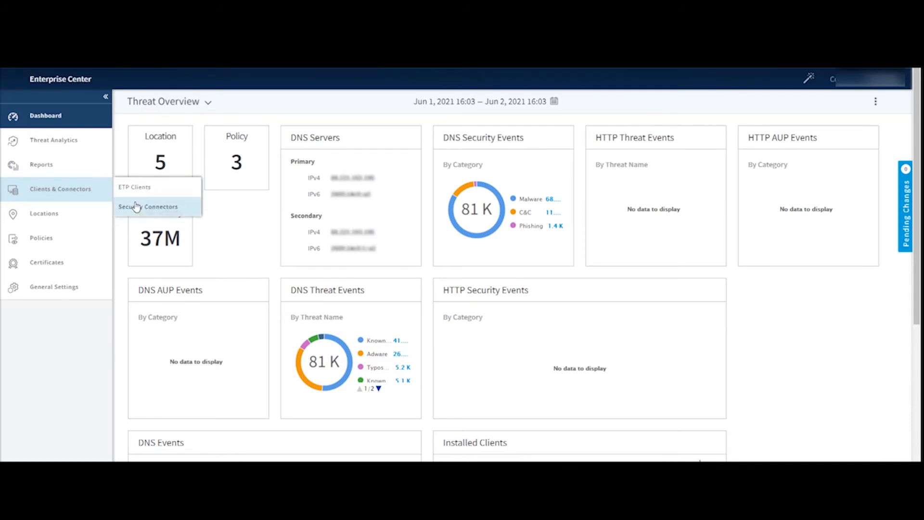
mouse_move(135, 187)
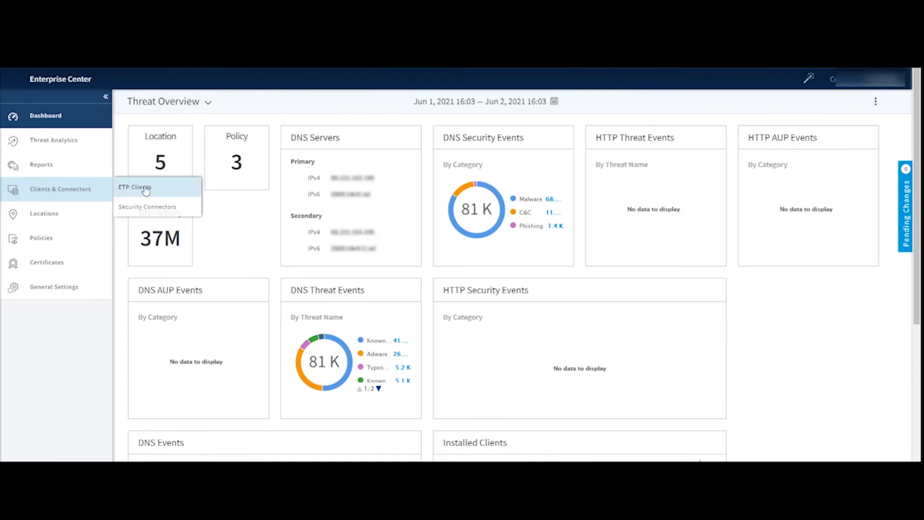
mouse_move(140, 208)
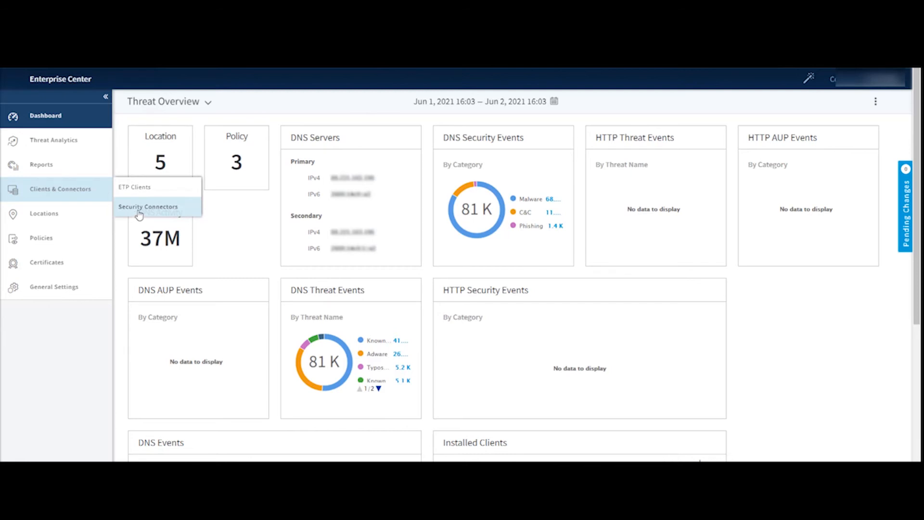
mouse_move(131, 216)
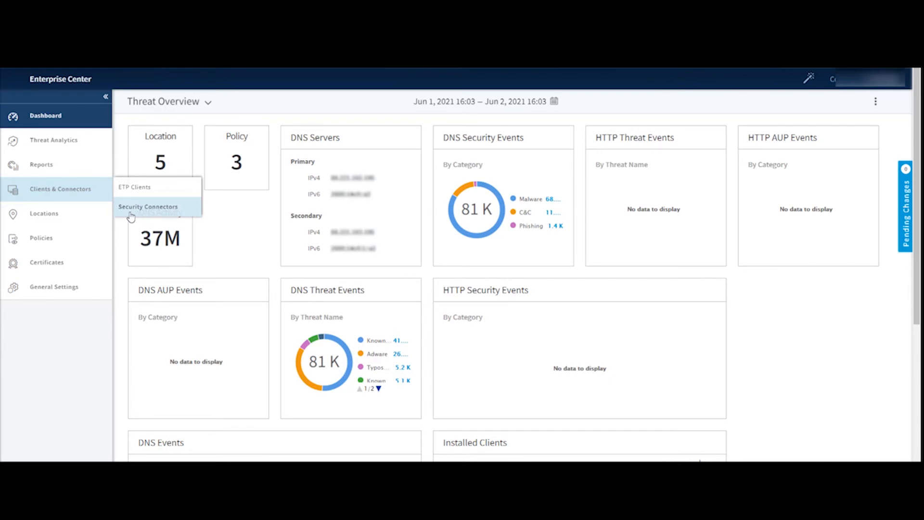
mouse_move(43, 213)
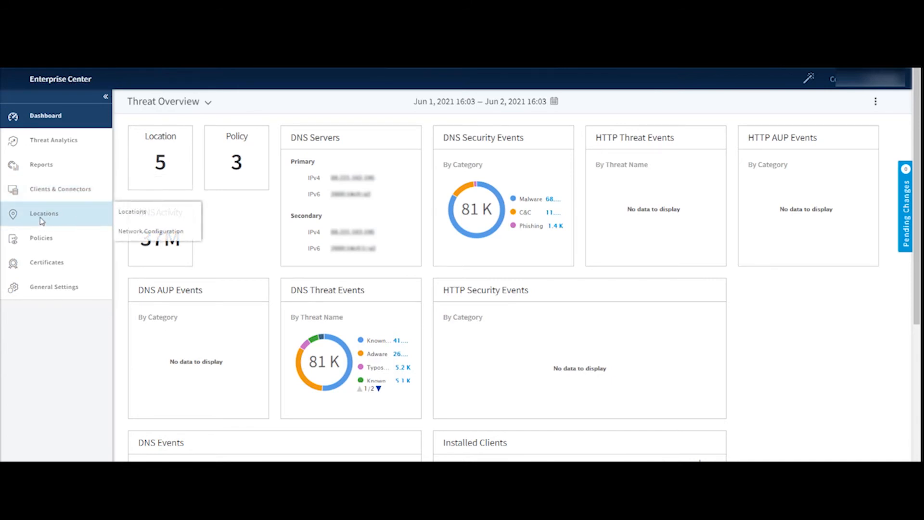
mouse_move(132, 212)
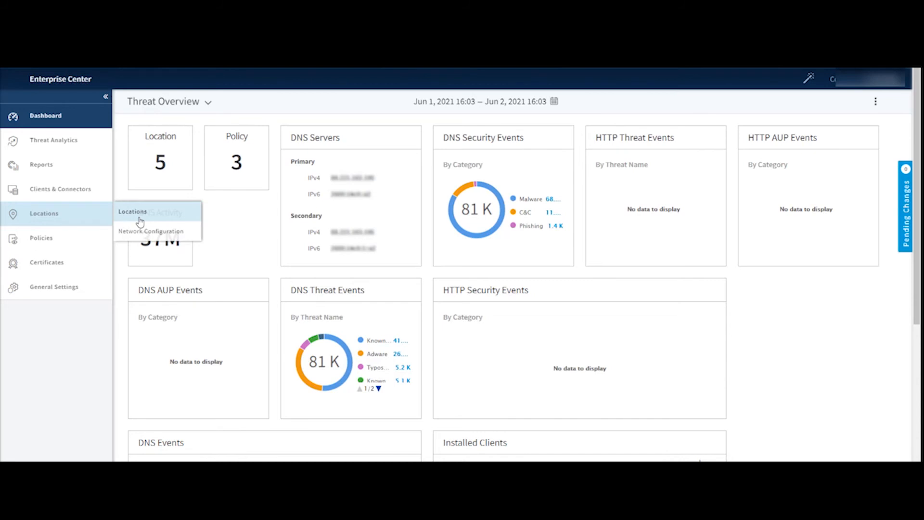
mouse_move(151, 231)
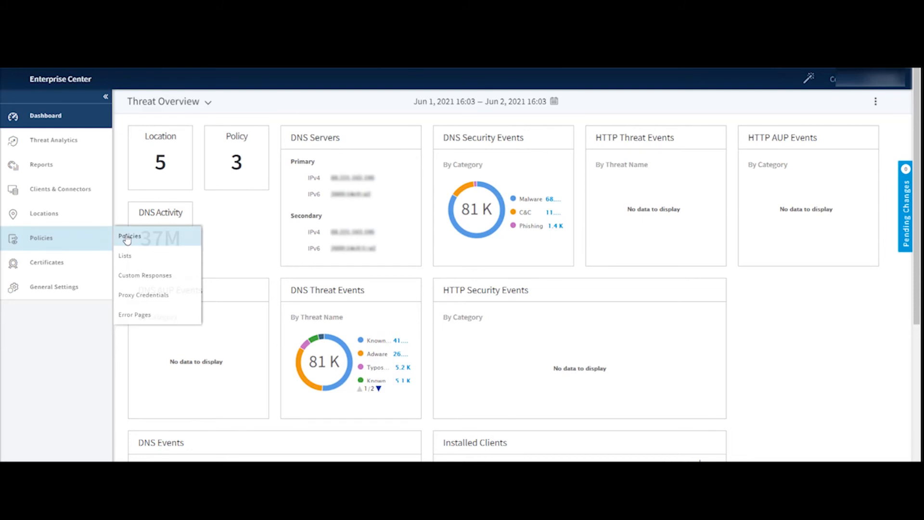
mouse_move(130, 262)
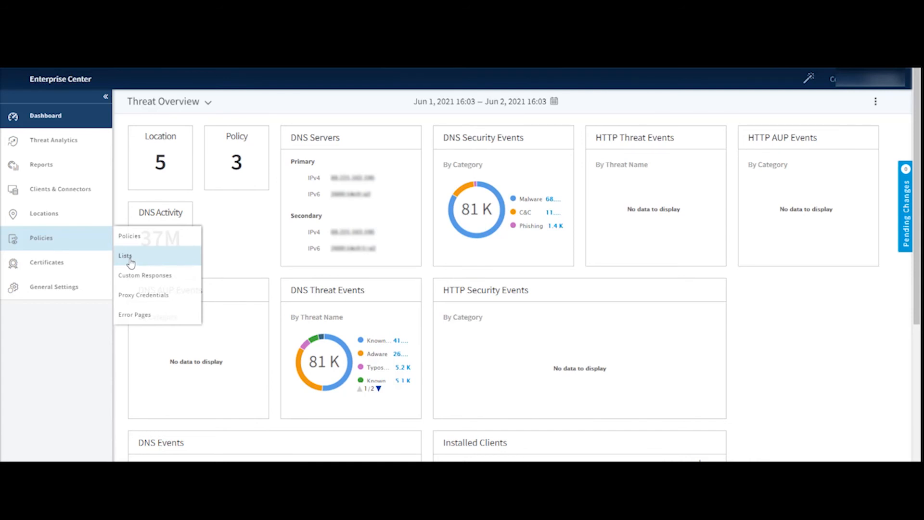
mouse_move(160, 249)
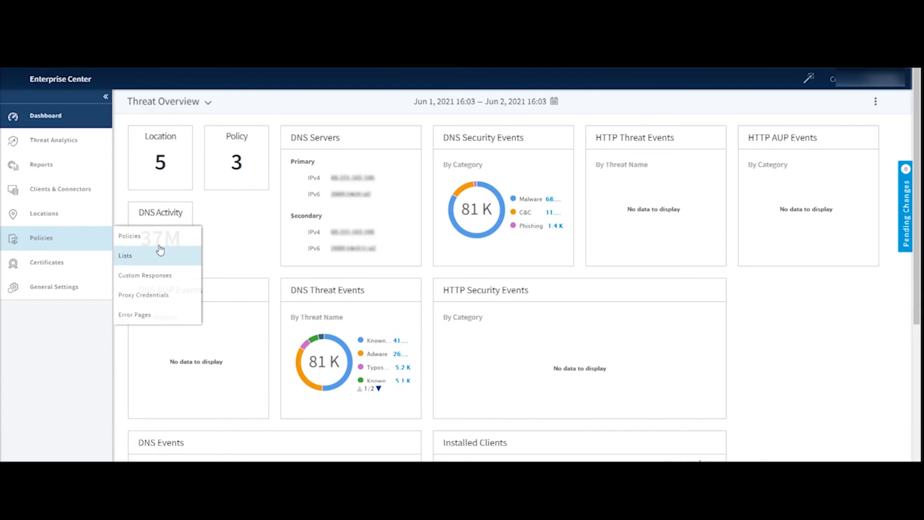
mouse_move(129, 238)
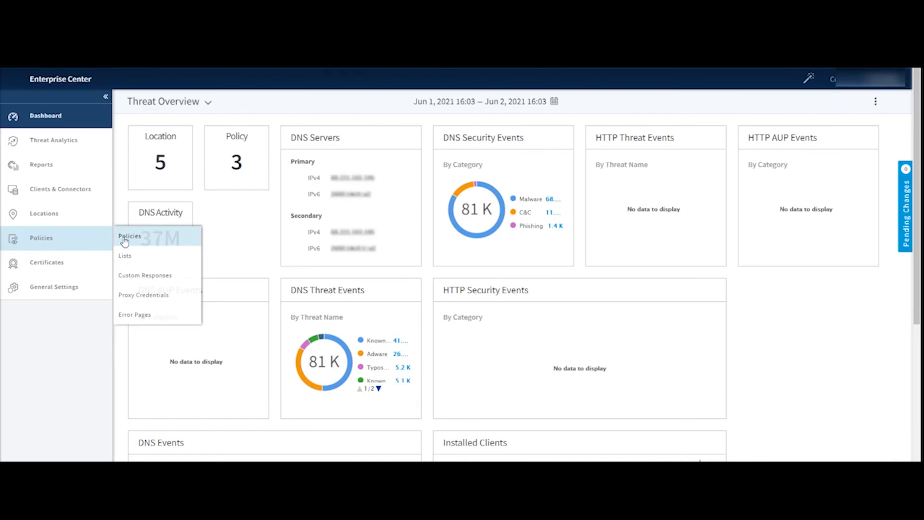
mouse_move(176, 266)
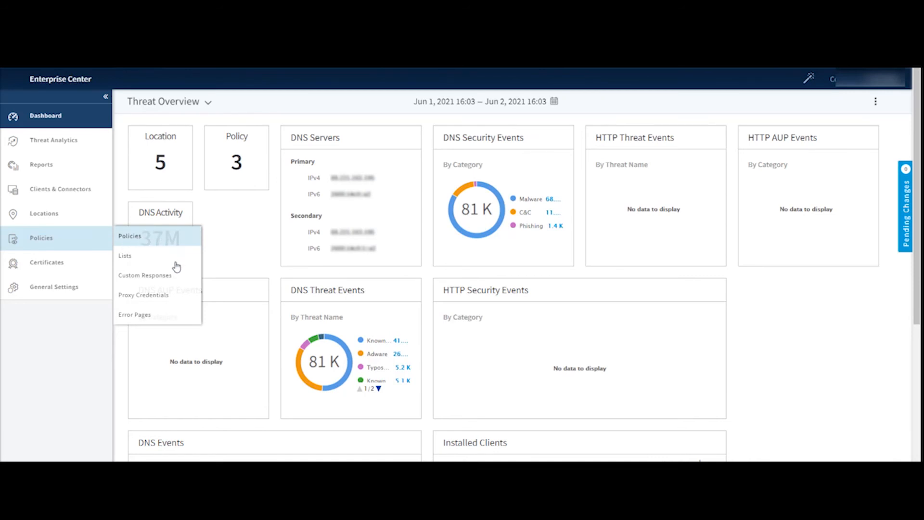
mouse_move(150, 319)
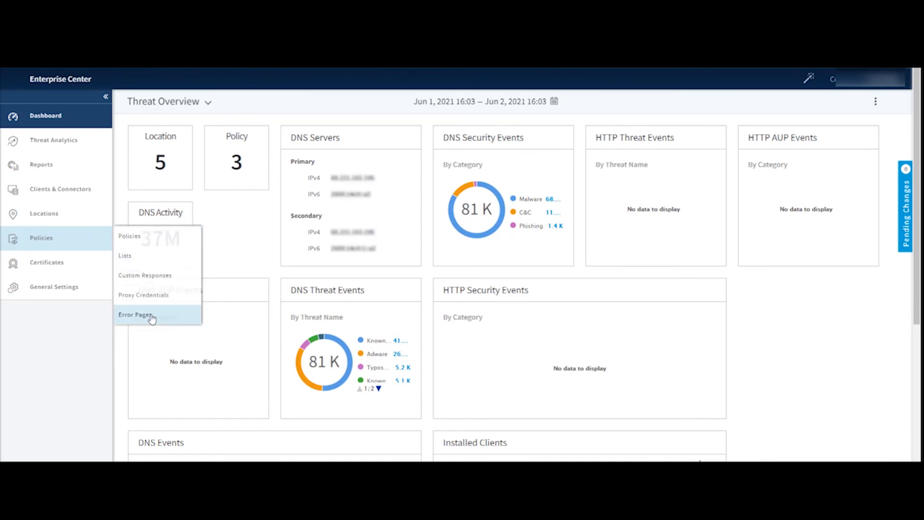
mouse_move(143, 295)
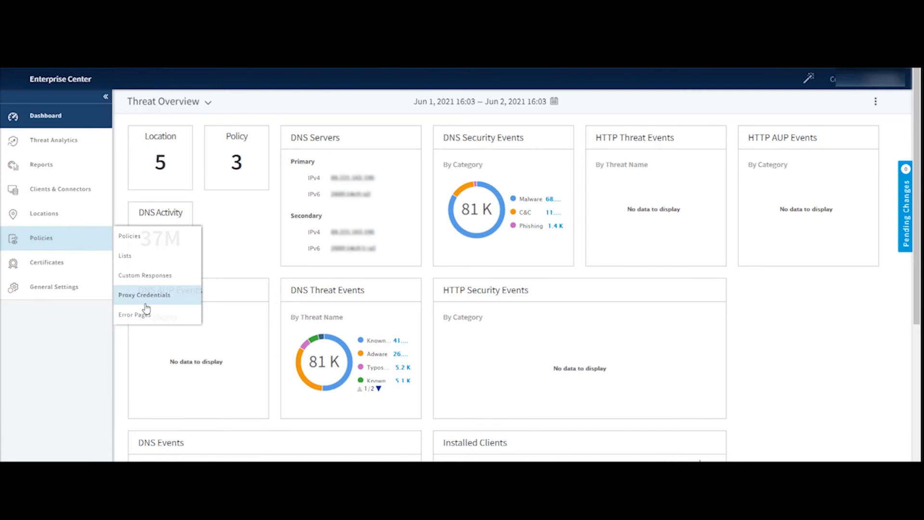
mouse_move(135, 313)
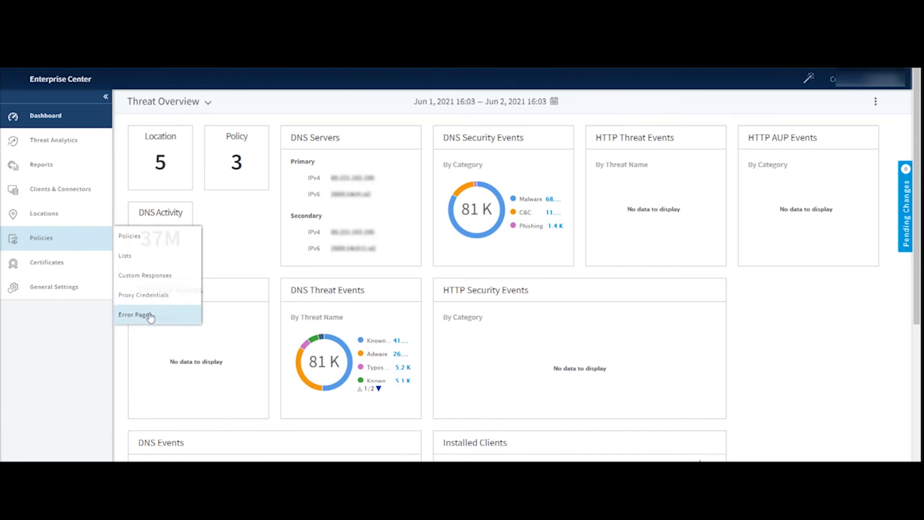
mouse_move(144, 289)
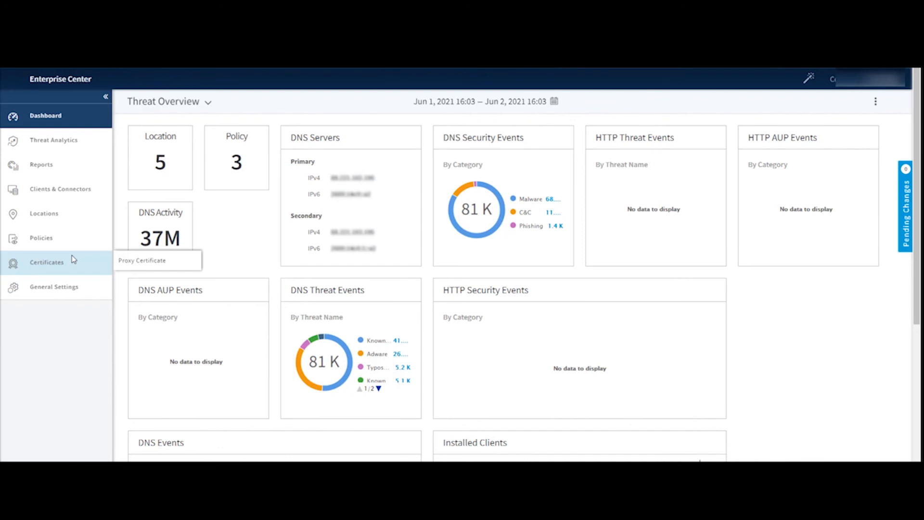
mouse_move(142, 261)
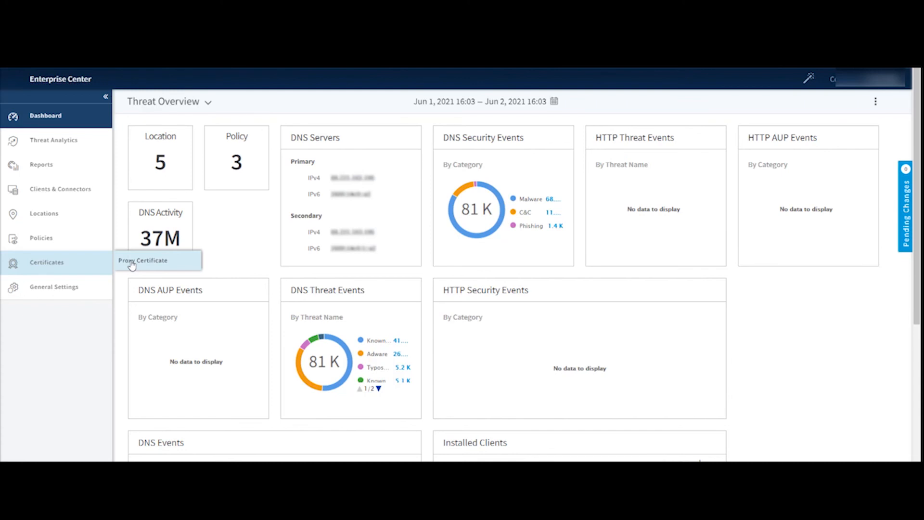
mouse_move(53, 280)
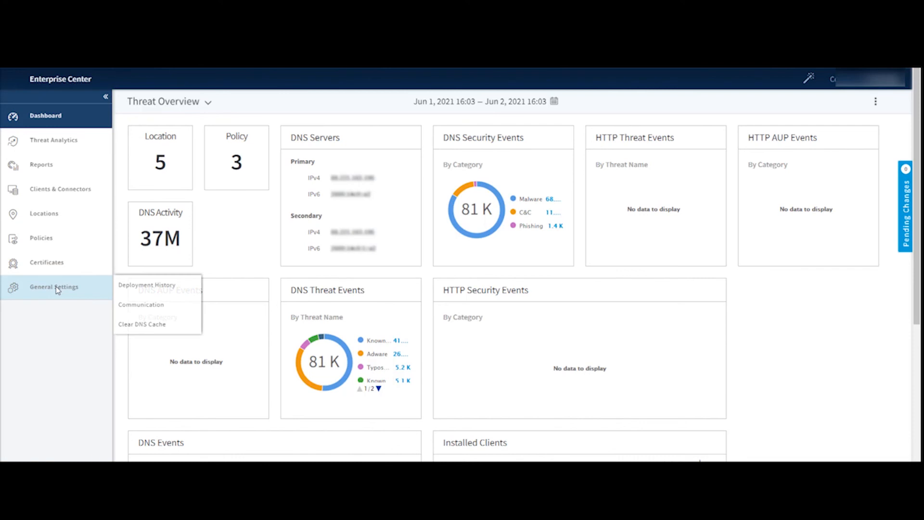
mouse_move(147, 285)
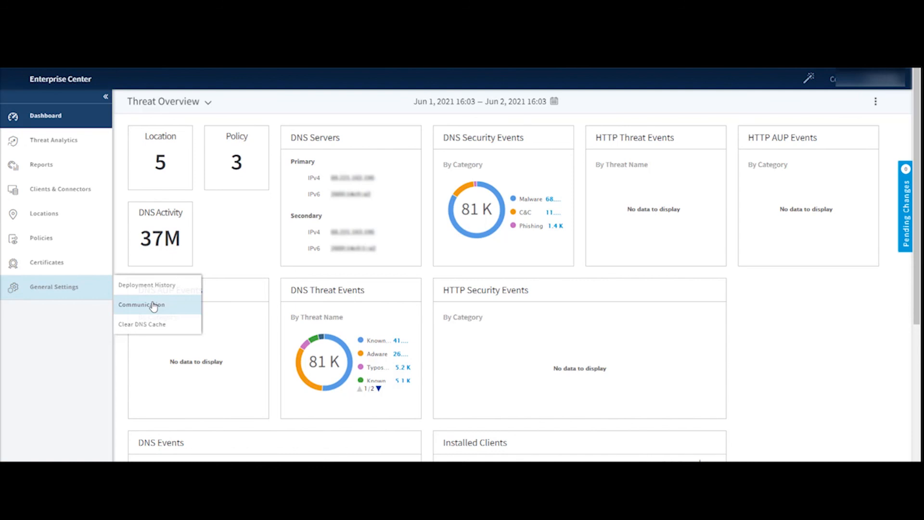
mouse_move(157, 325)
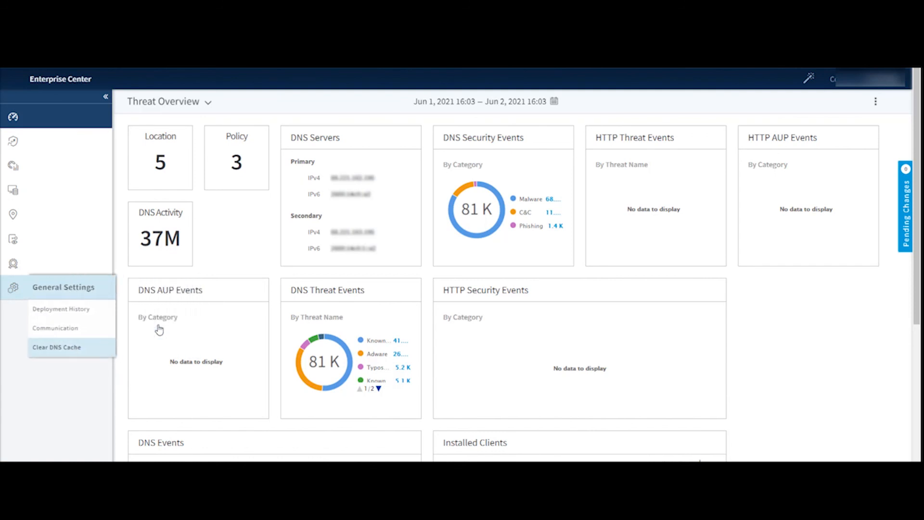
Go to the Clear DNS Cache page under General Settings.
left_click(56, 347)
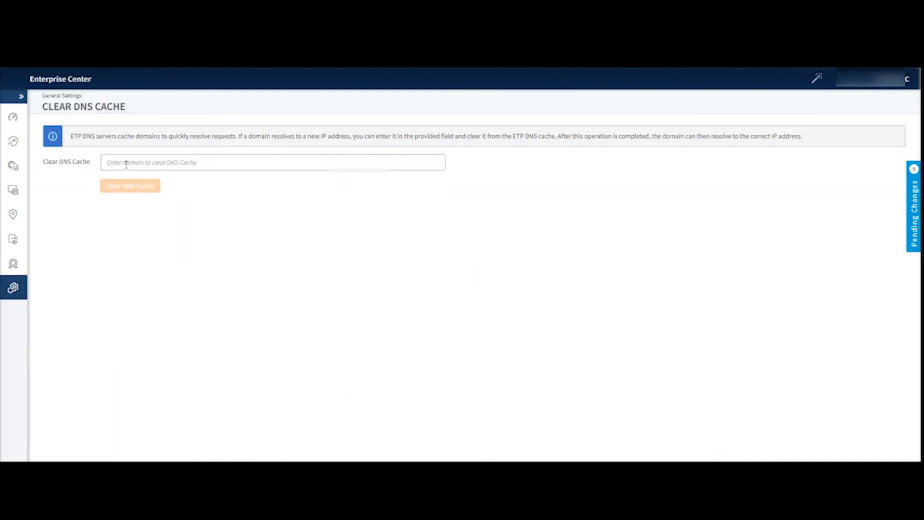
Enter akamai.com as the domain item whose DNS cache to clear.
left_click(272, 161)
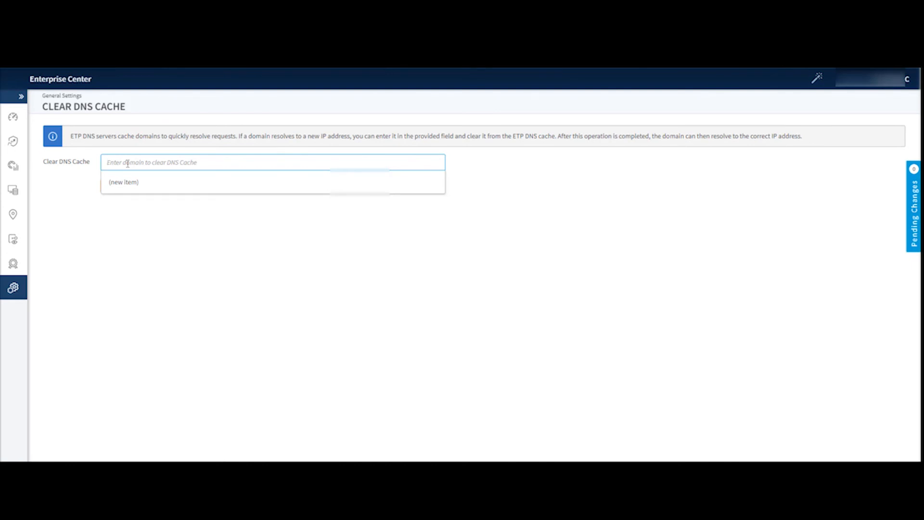
type("akamai")
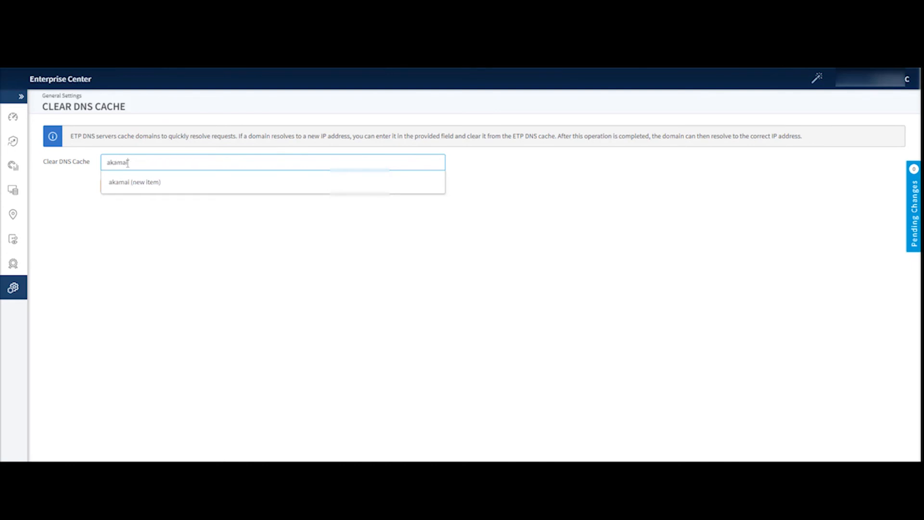
type(".com")
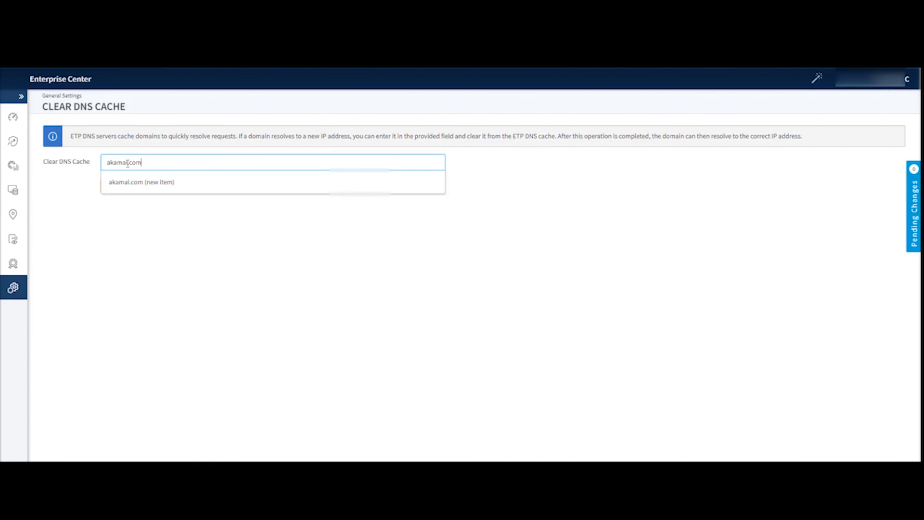
left_click(141, 182)
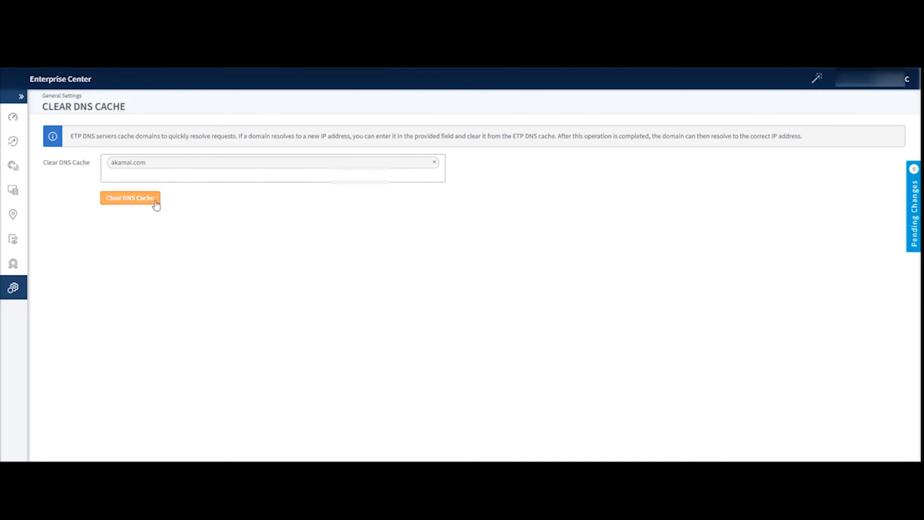
mouse_move(137, 209)
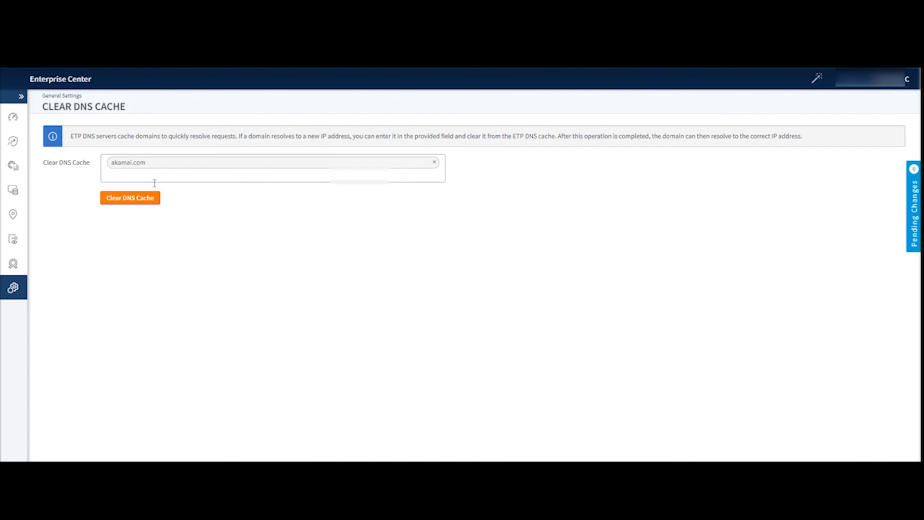
mouse_move(153, 193)
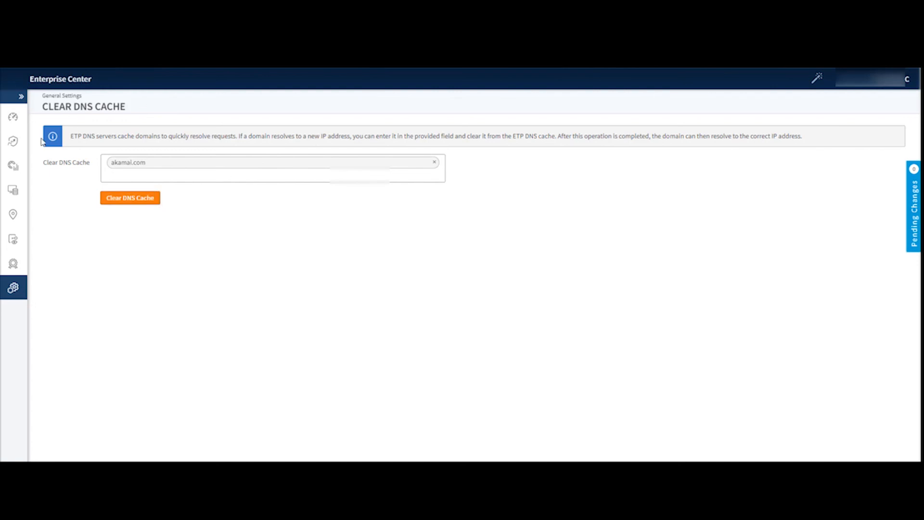
mouse_move(343, 255)
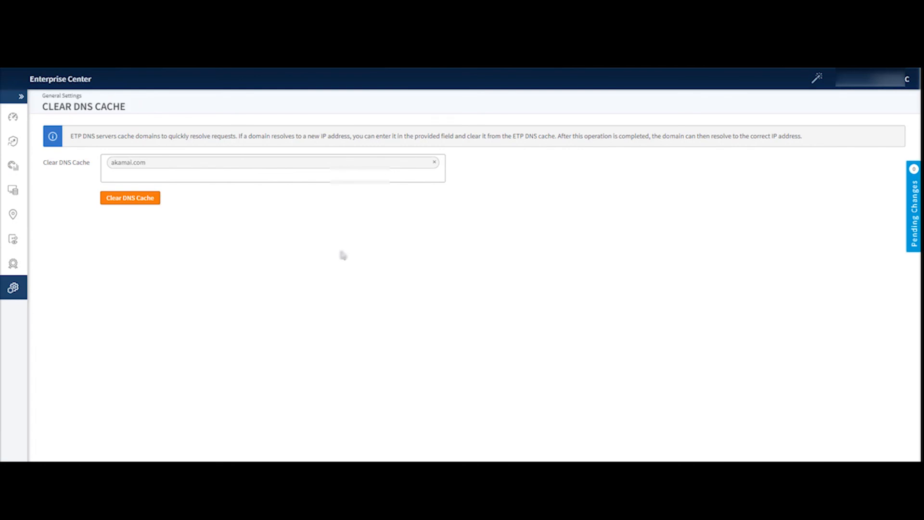